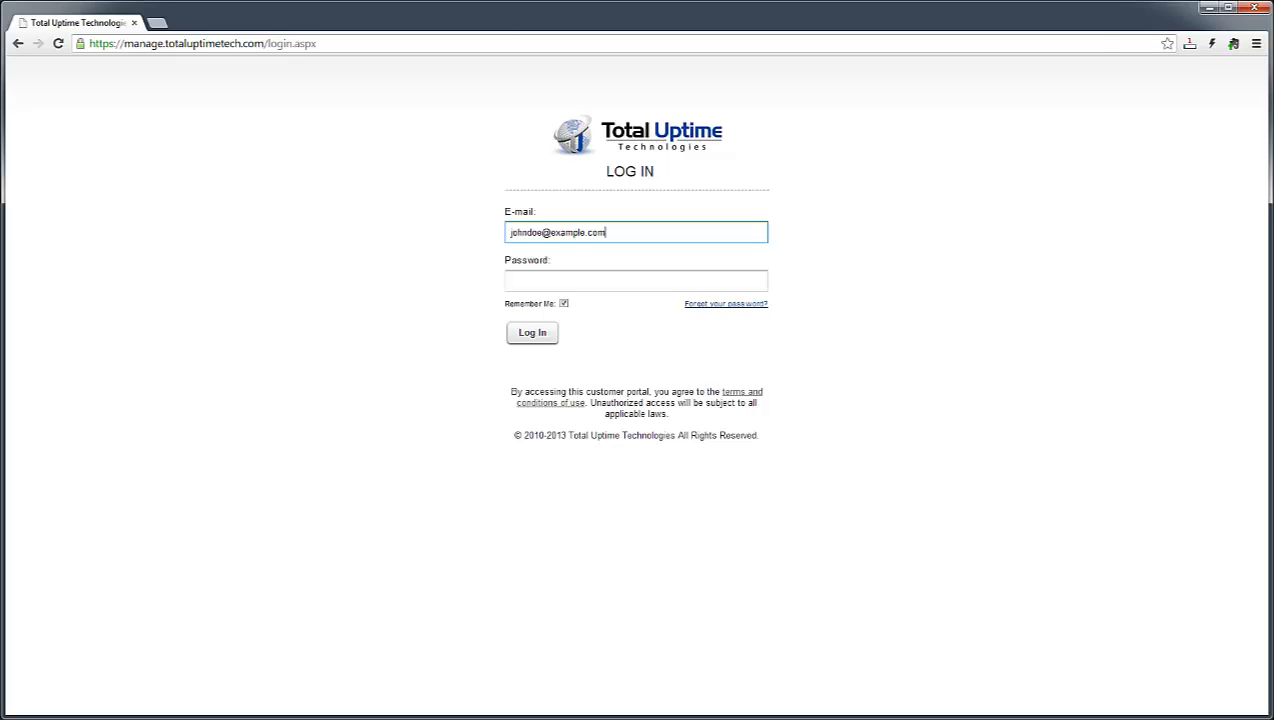
# Sign in to the customer portal with the password and land on the Dashboard.
pyautogui.click(636, 280)
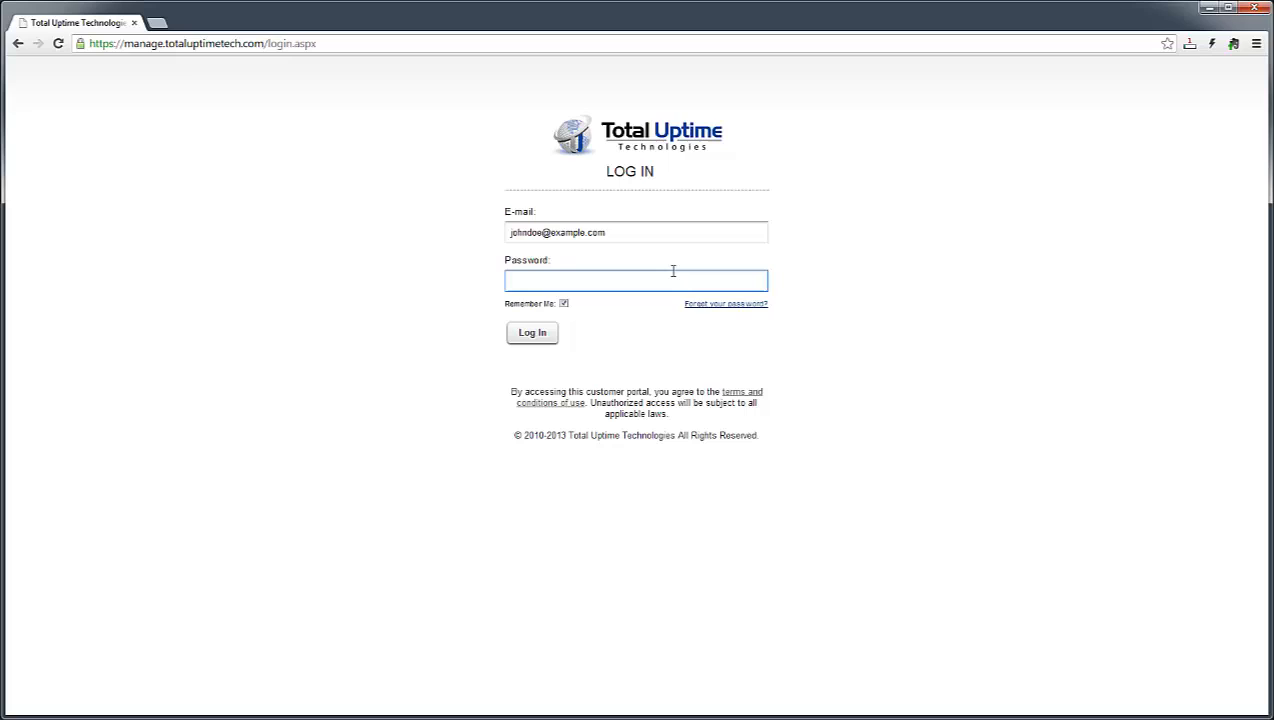
pyautogui.write('password')
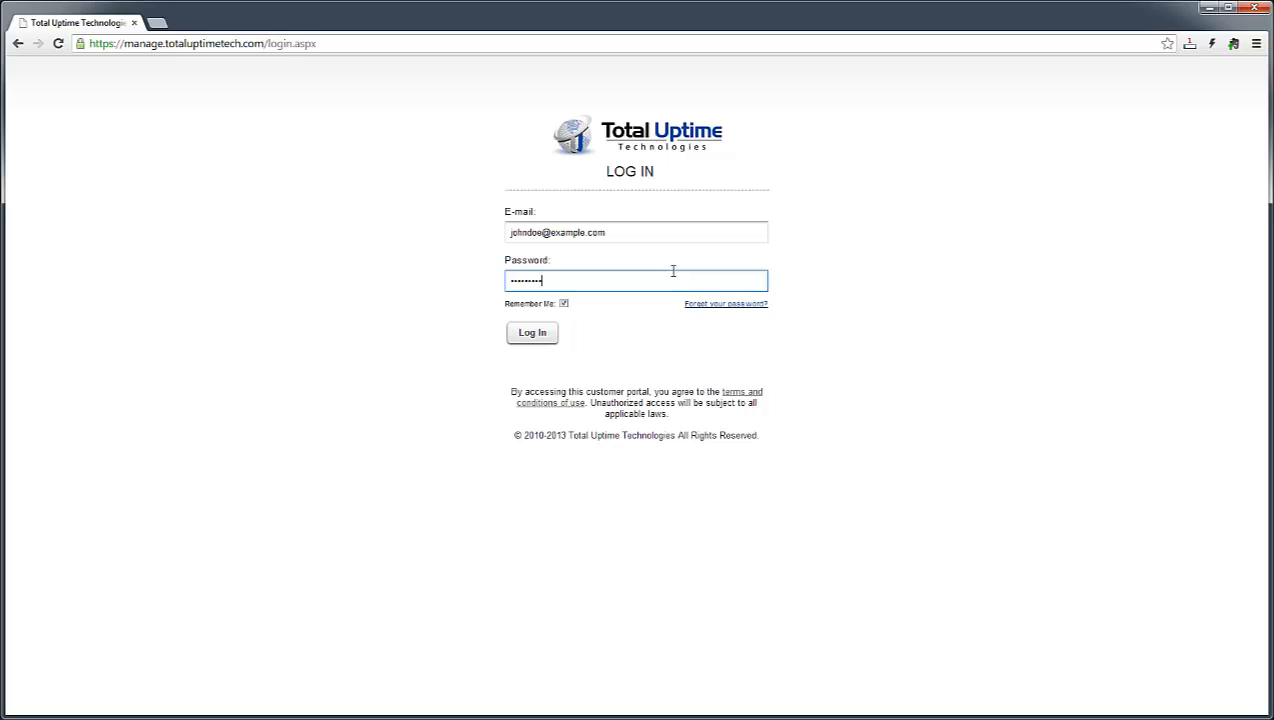
pyautogui.click(532, 332)
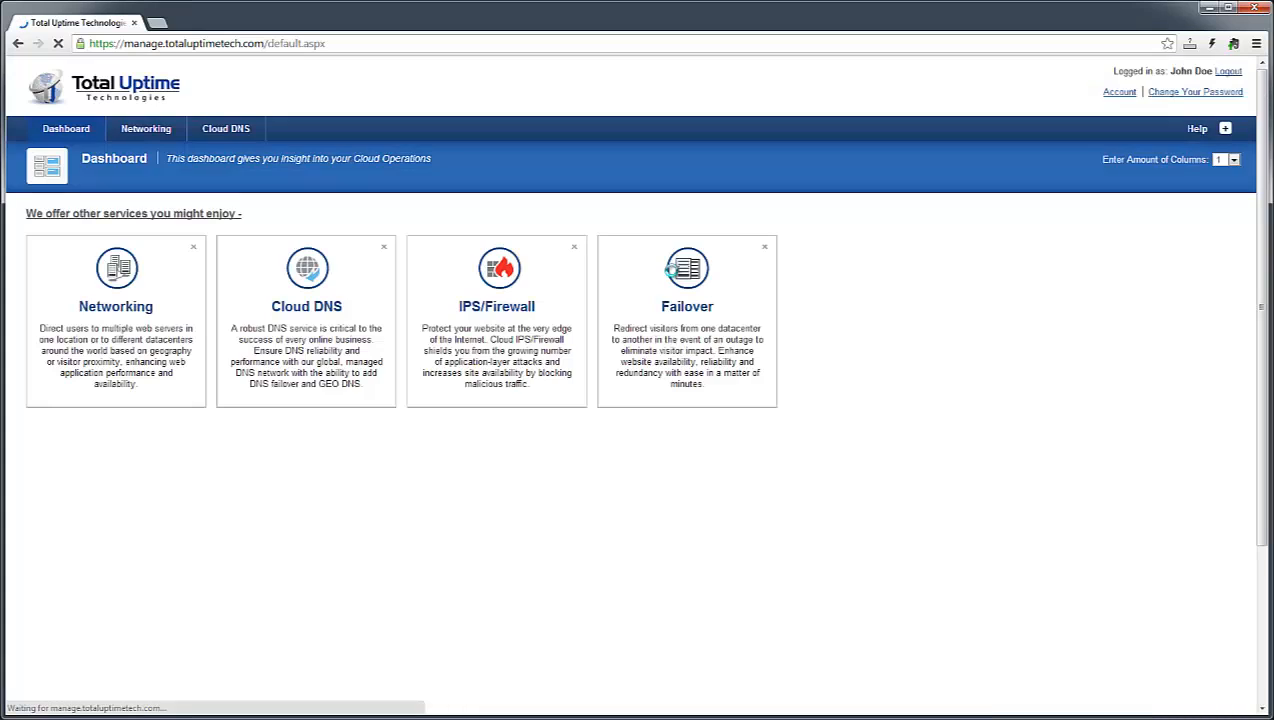
# Open the Web Server Farm pack in the Networking Configuration Builder.
pyautogui.click(144, 128)
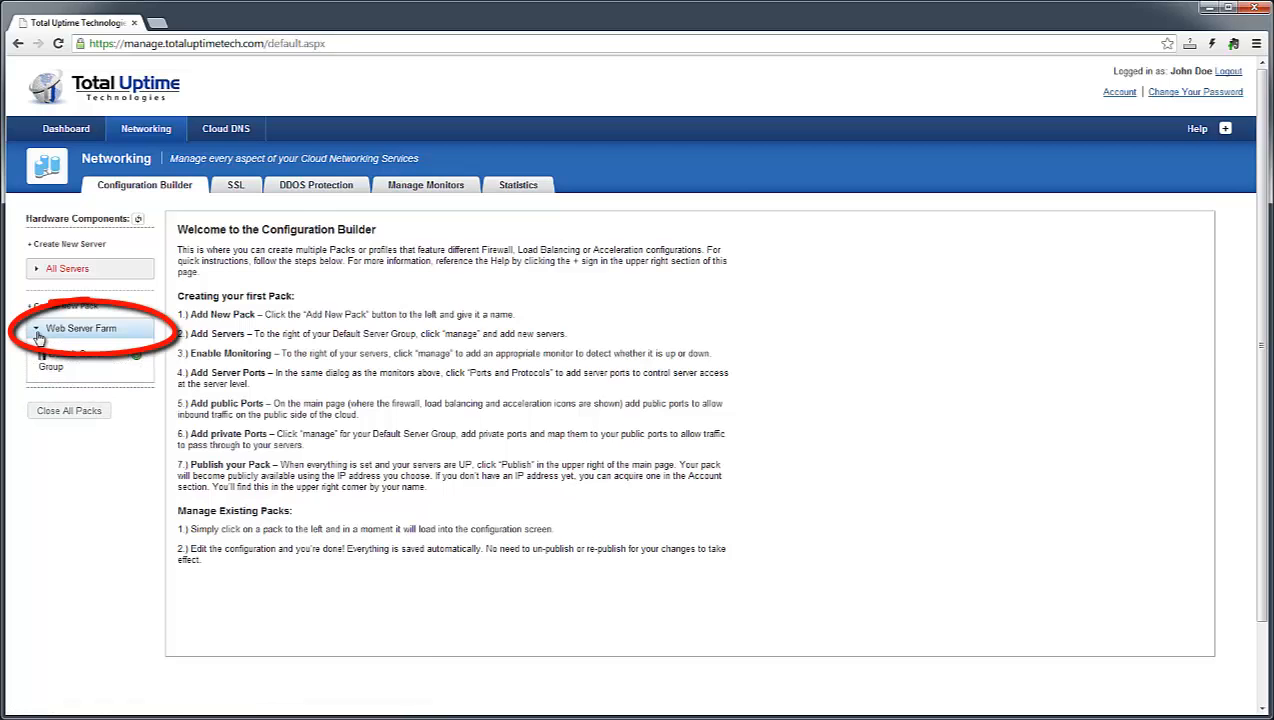
pyautogui.click(80, 328)
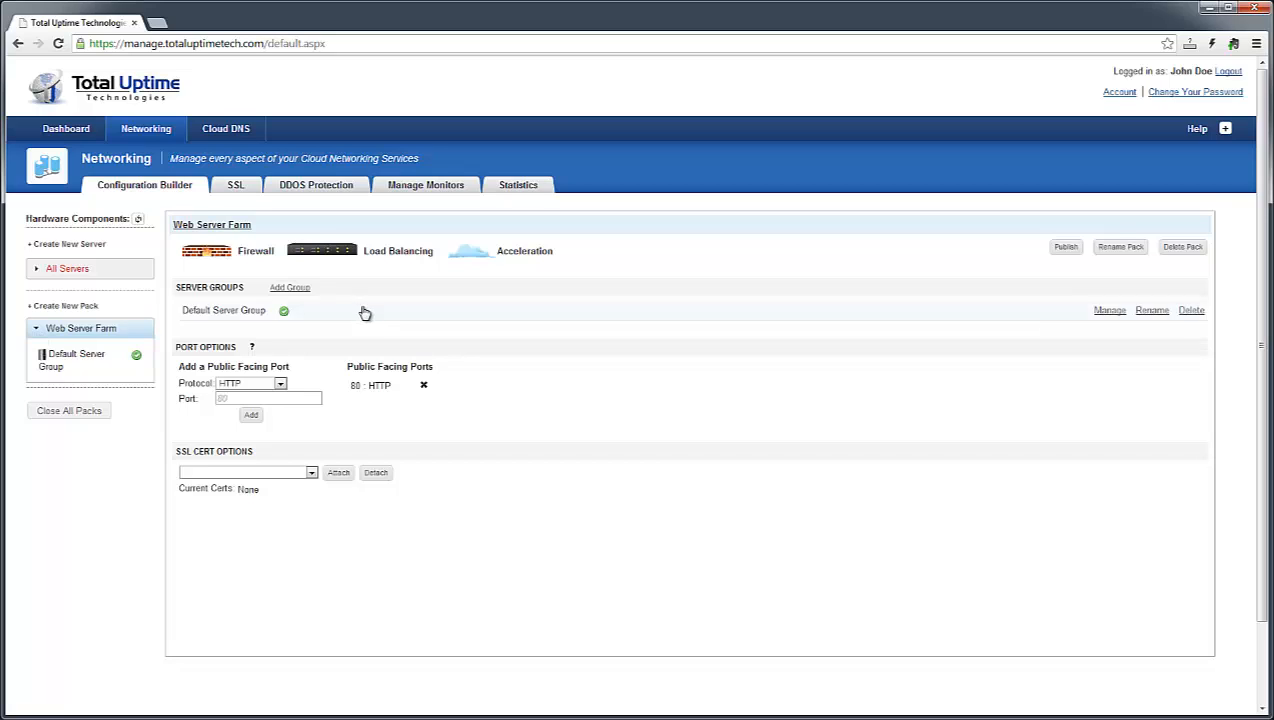
pyautogui.moveTo(244, 318)
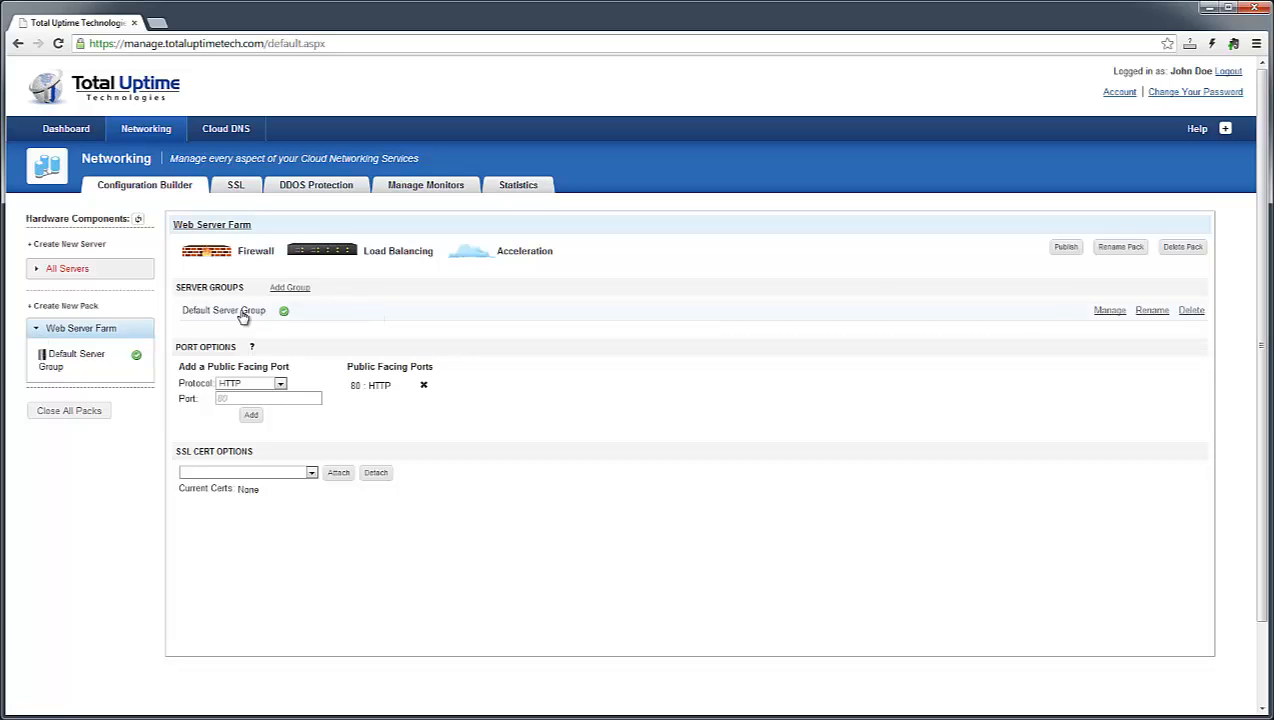
pyautogui.moveTo(1108, 310)
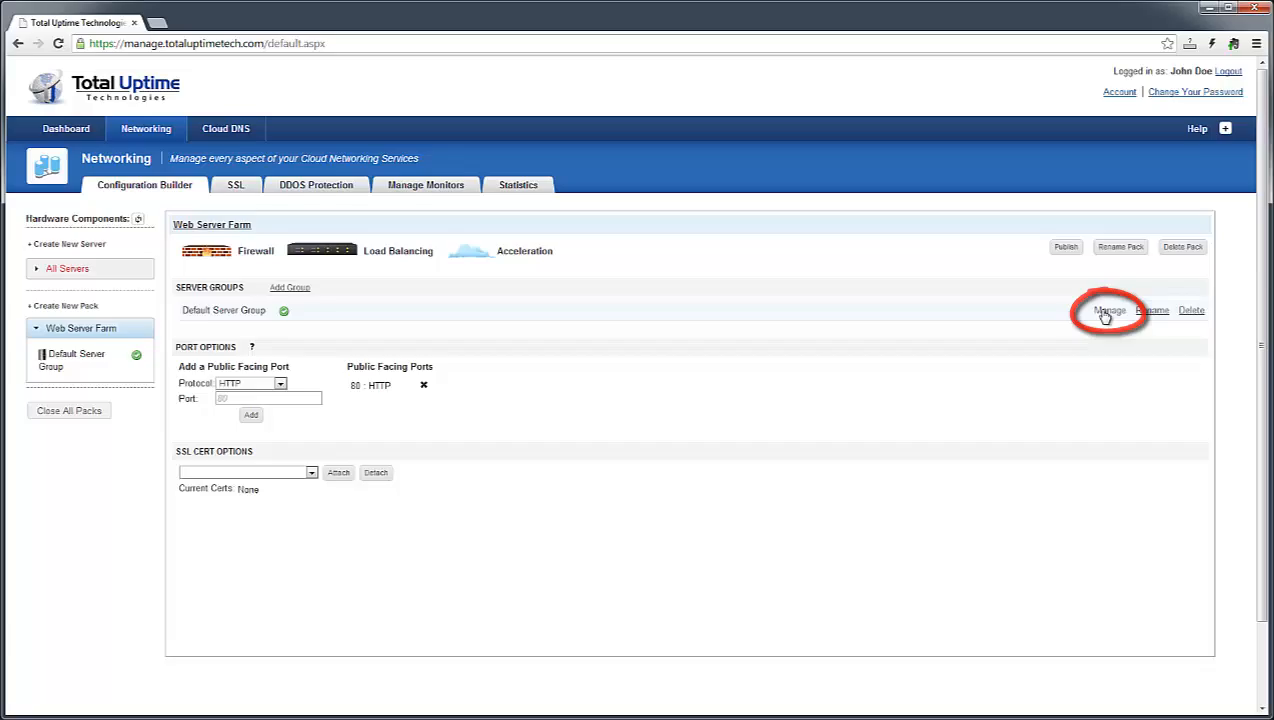
pyautogui.click(1108, 310)
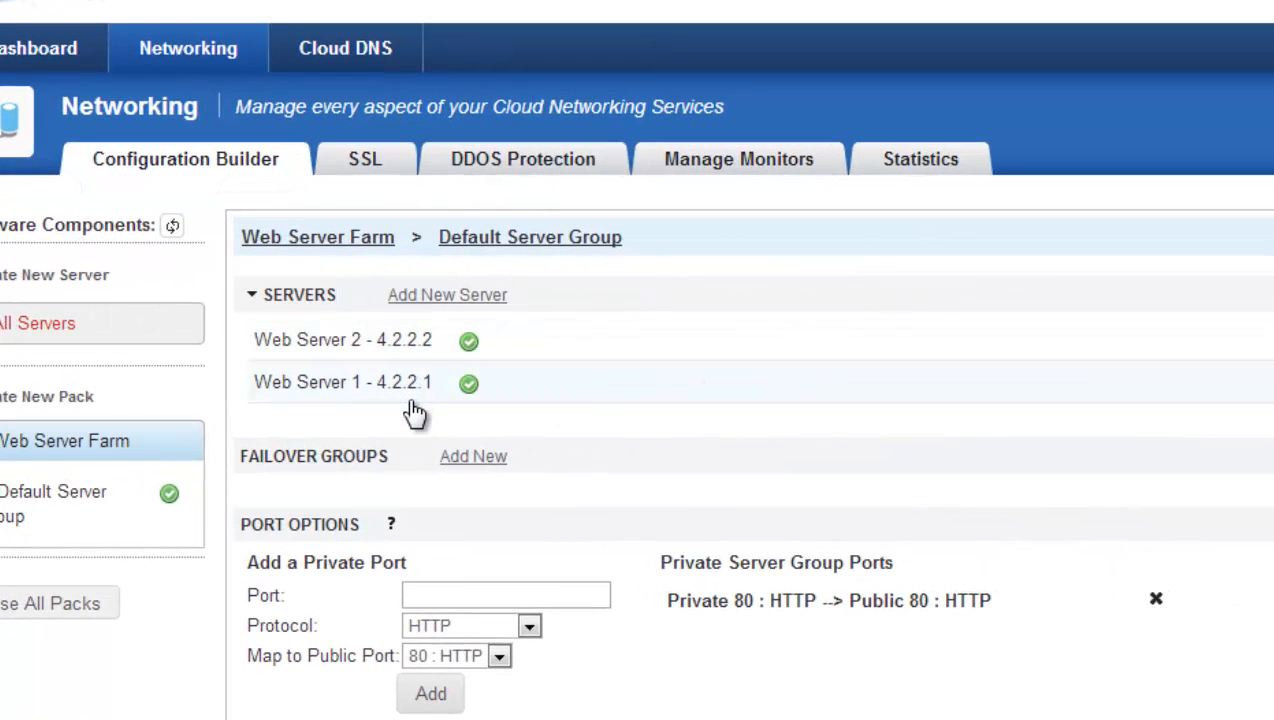
pyautogui.moveTo(836, 418)
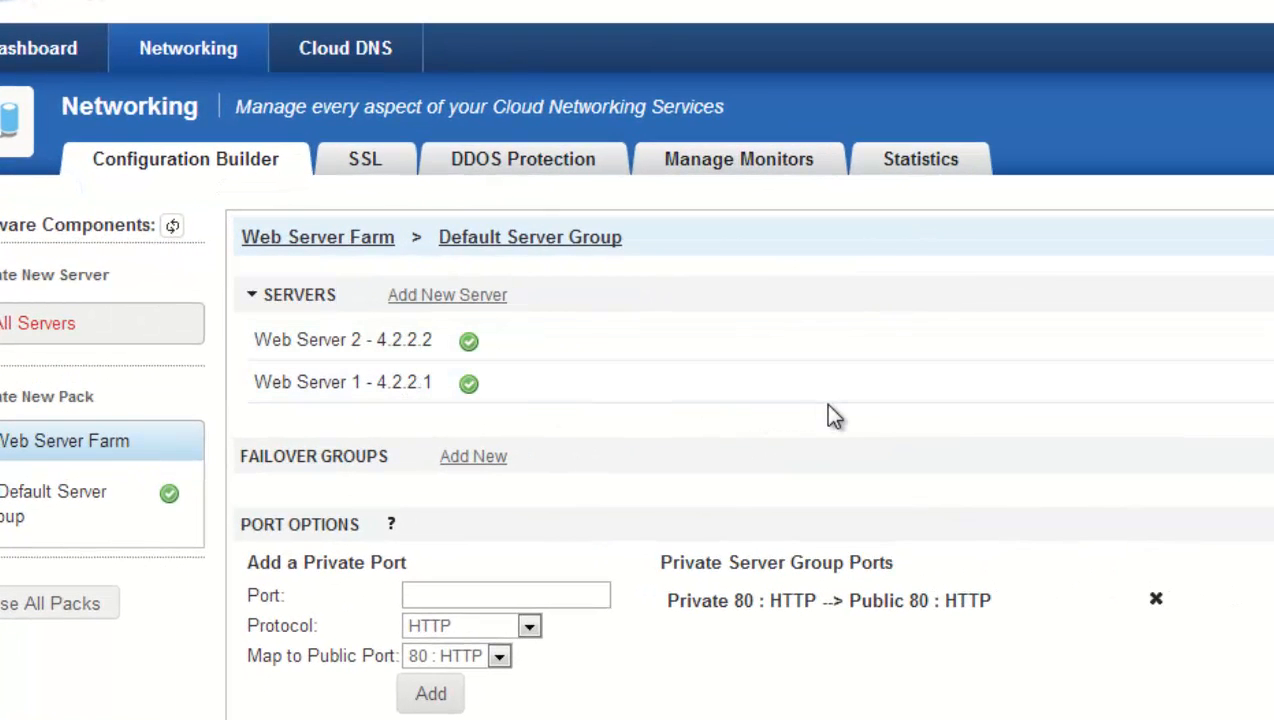
pyautogui.moveTo(568, 356)
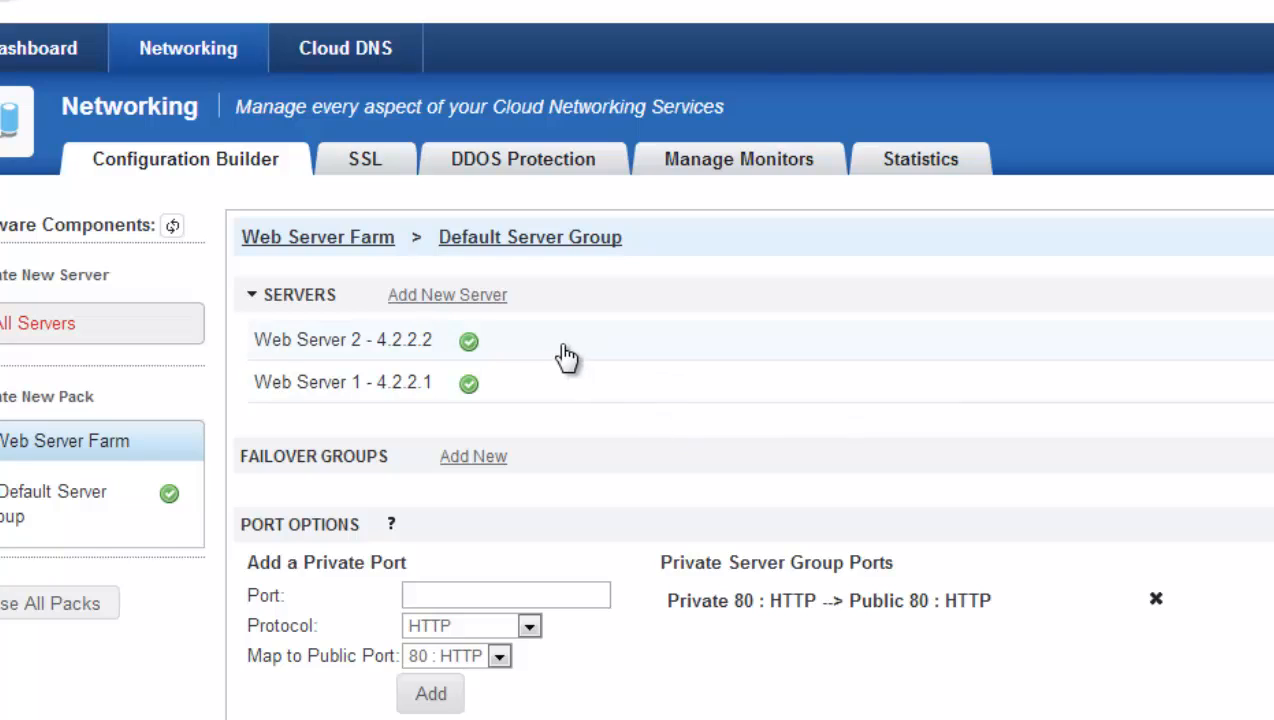
pyautogui.moveTo(570, 378)
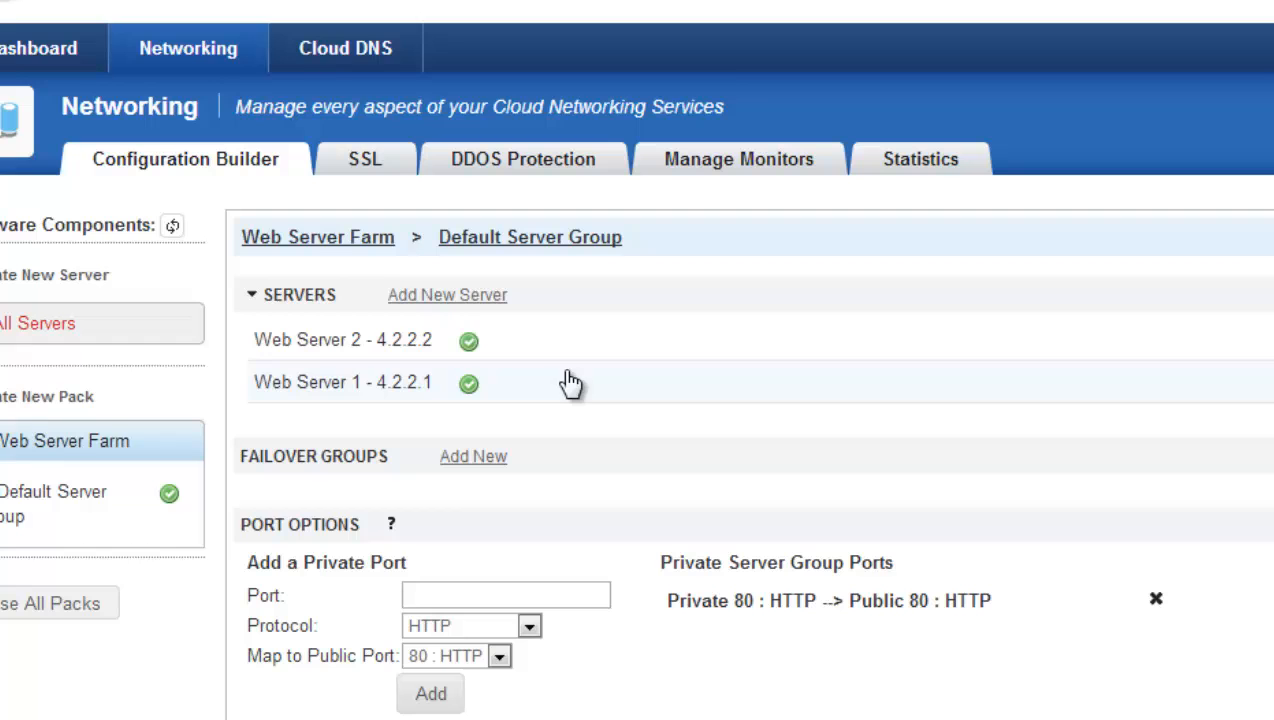
pyautogui.click(316, 236)
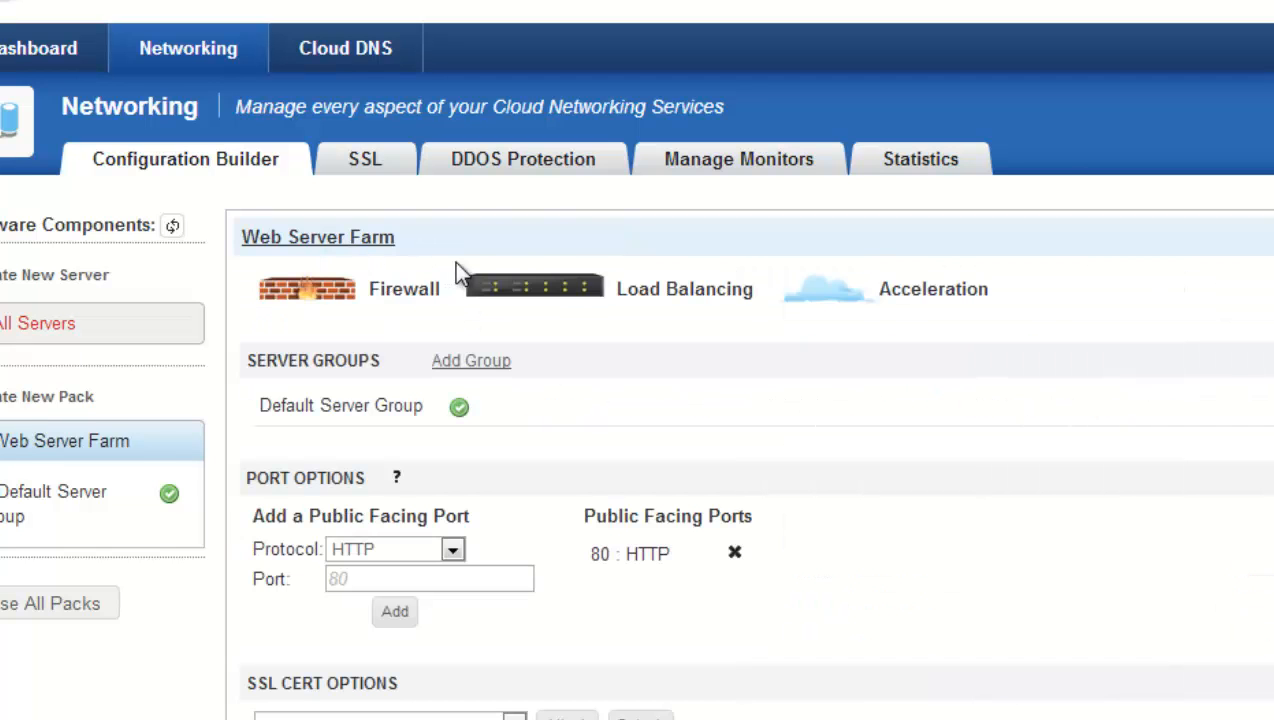
pyautogui.click(532, 288)
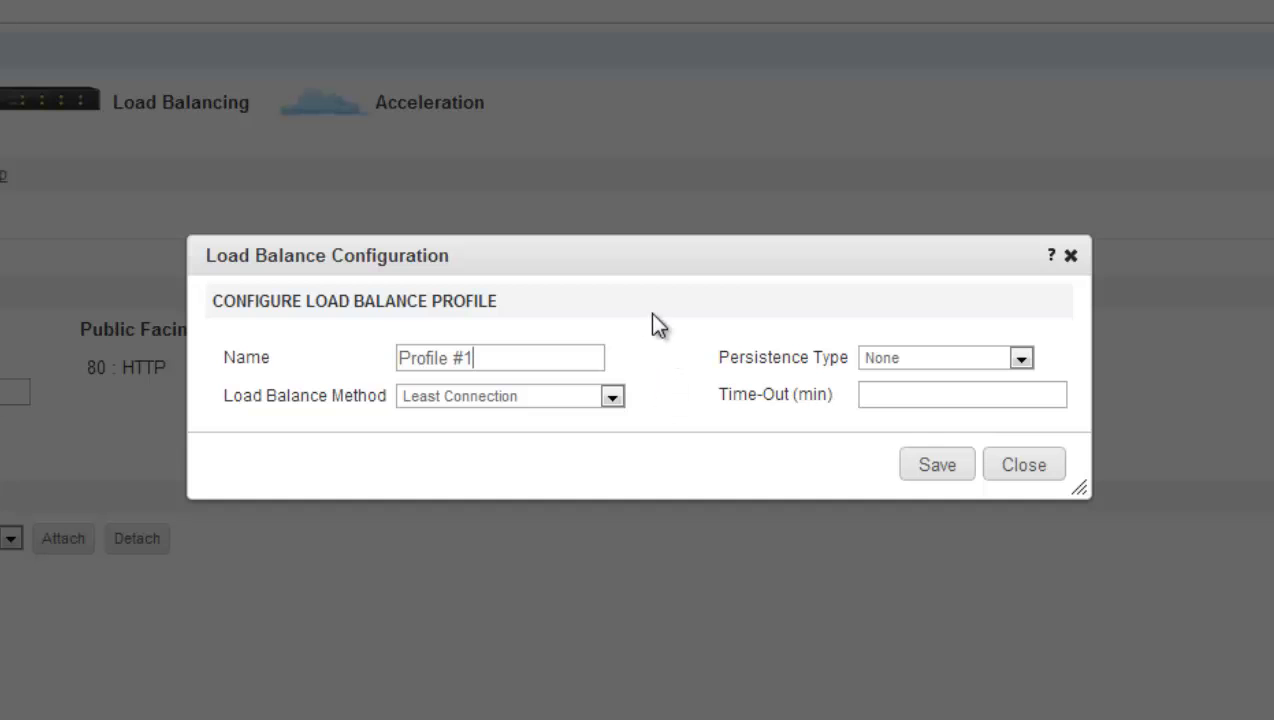
pyautogui.moveTo(512, 412)
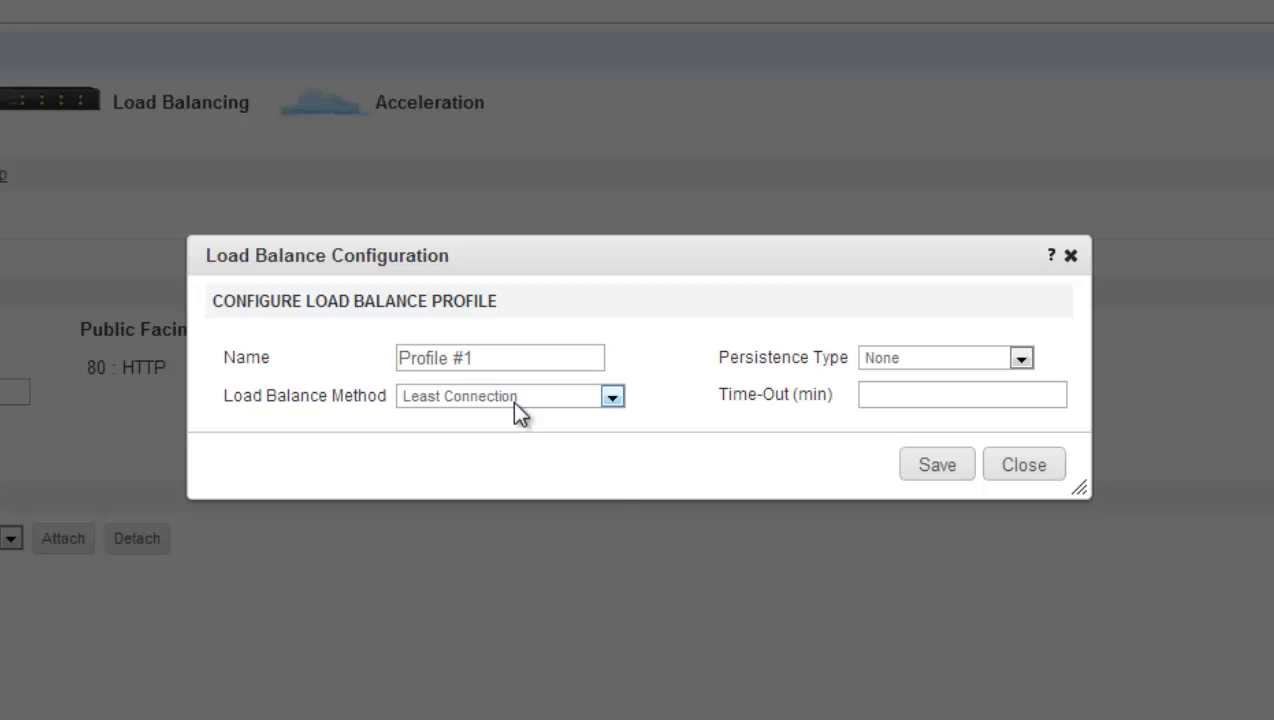
pyautogui.click(612, 396)
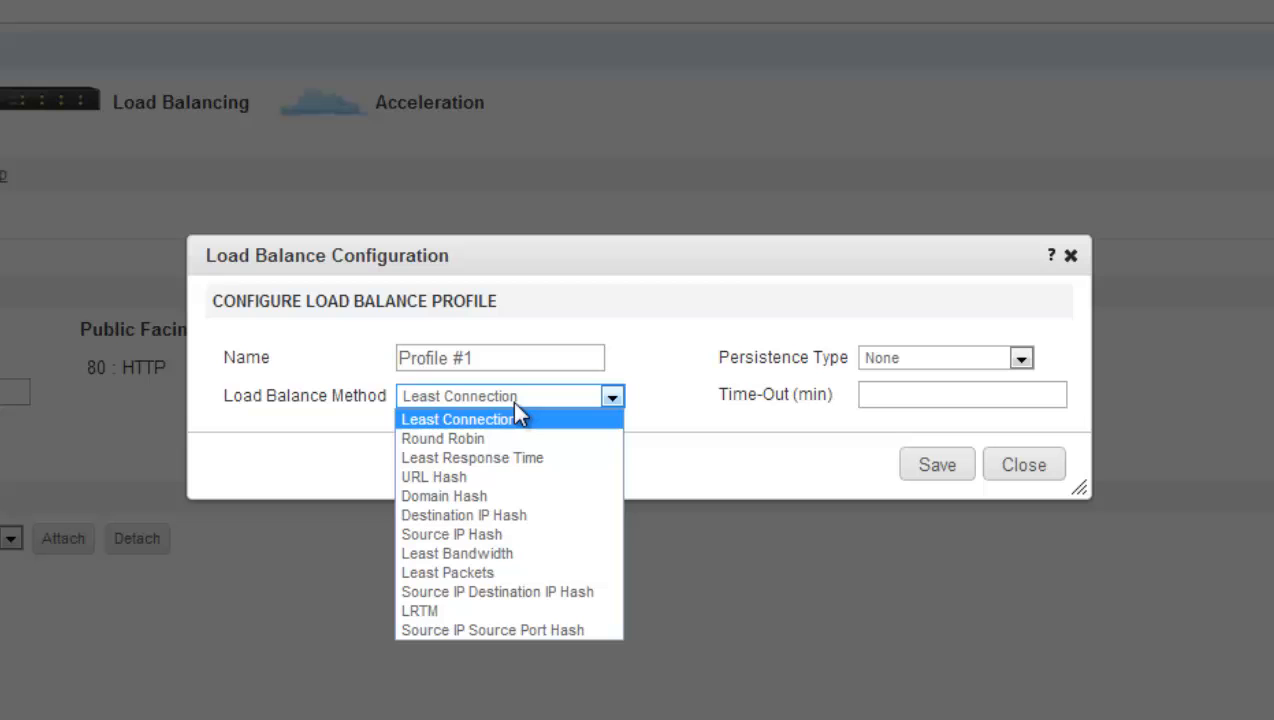
pyautogui.moveTo(590, 296)
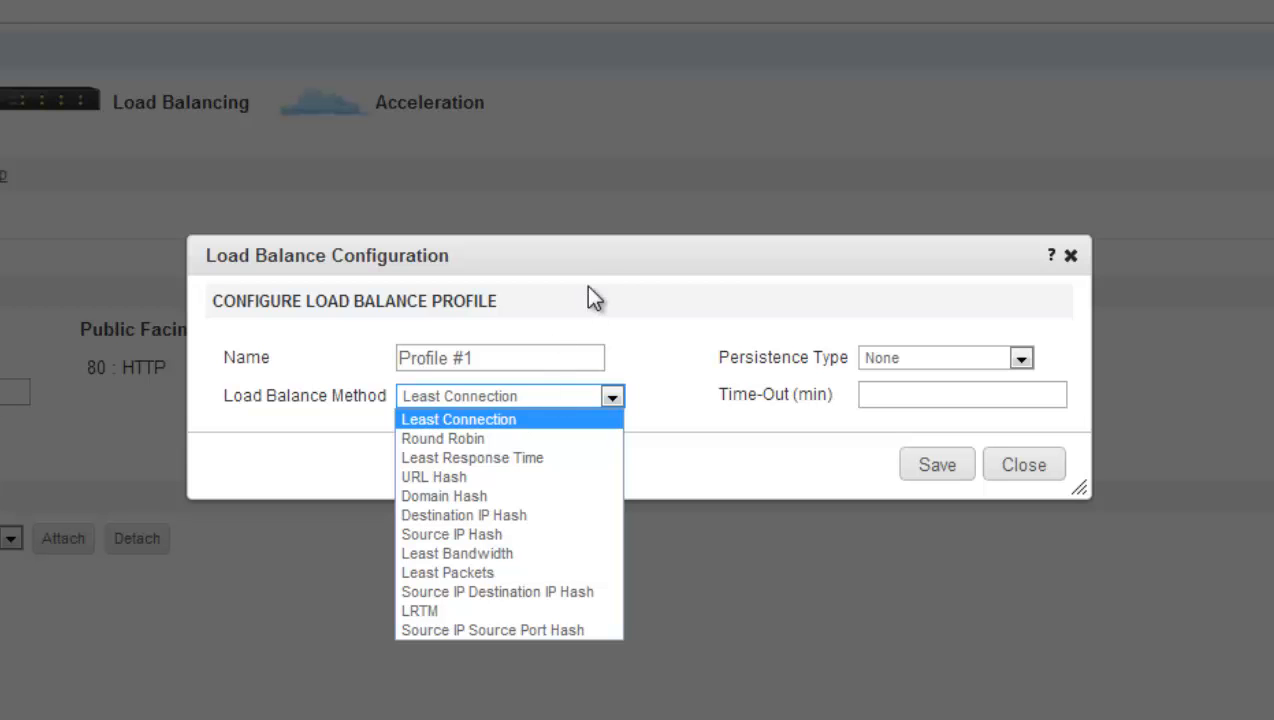
pyautogui.click(1024, 464)
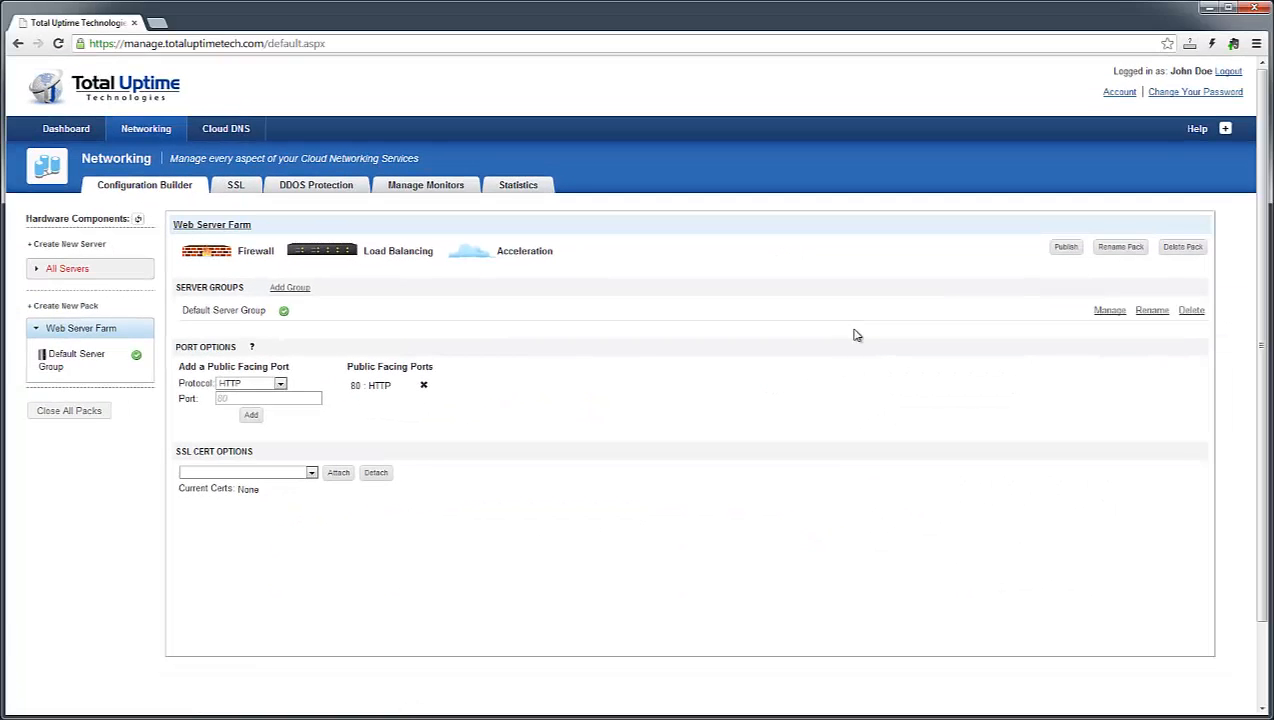
pyautogui.click(1108, 310)
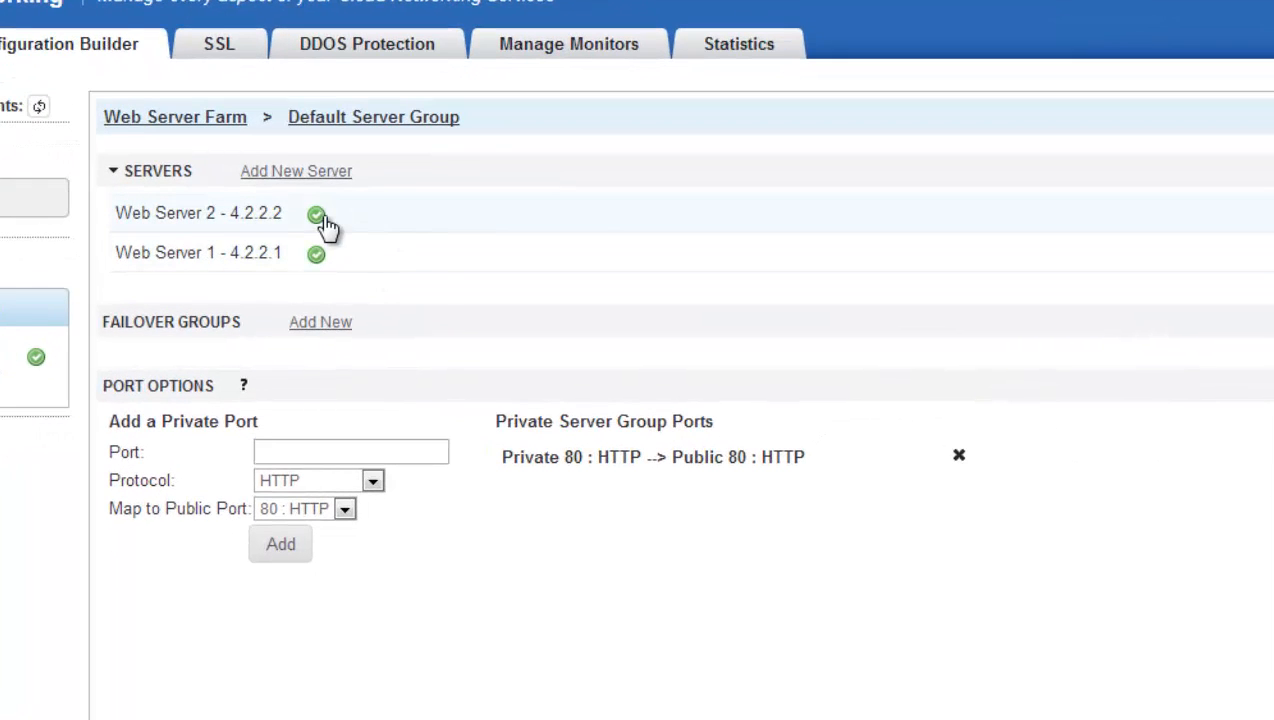
pyautogui.moveTo(588, 288)
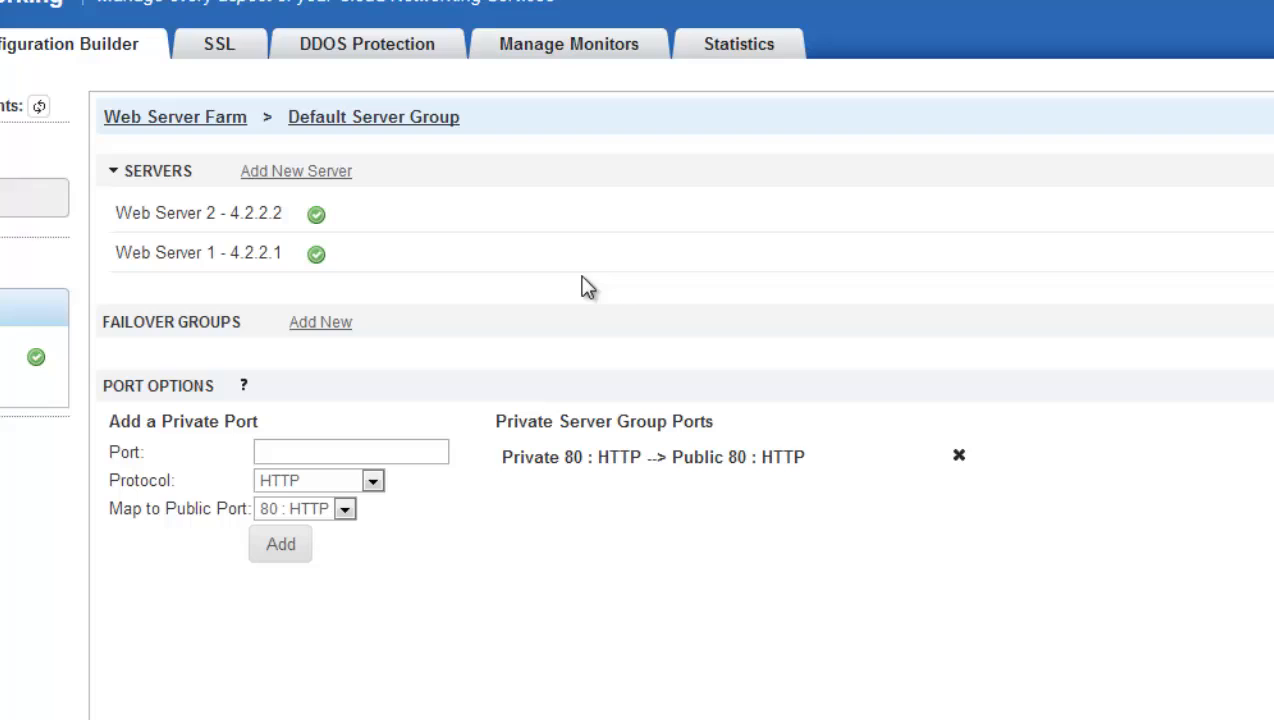
pyautogui.moveTo(596, 296)
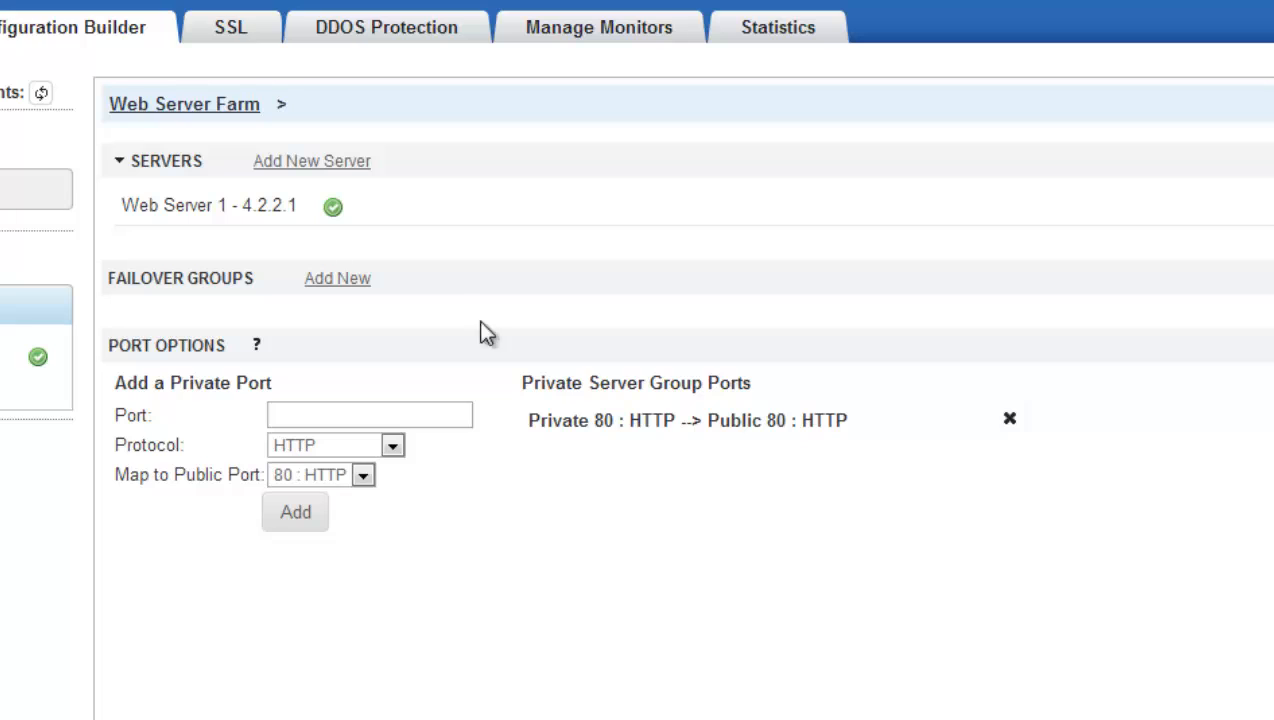
pyautogui.moveTo(548, 220)
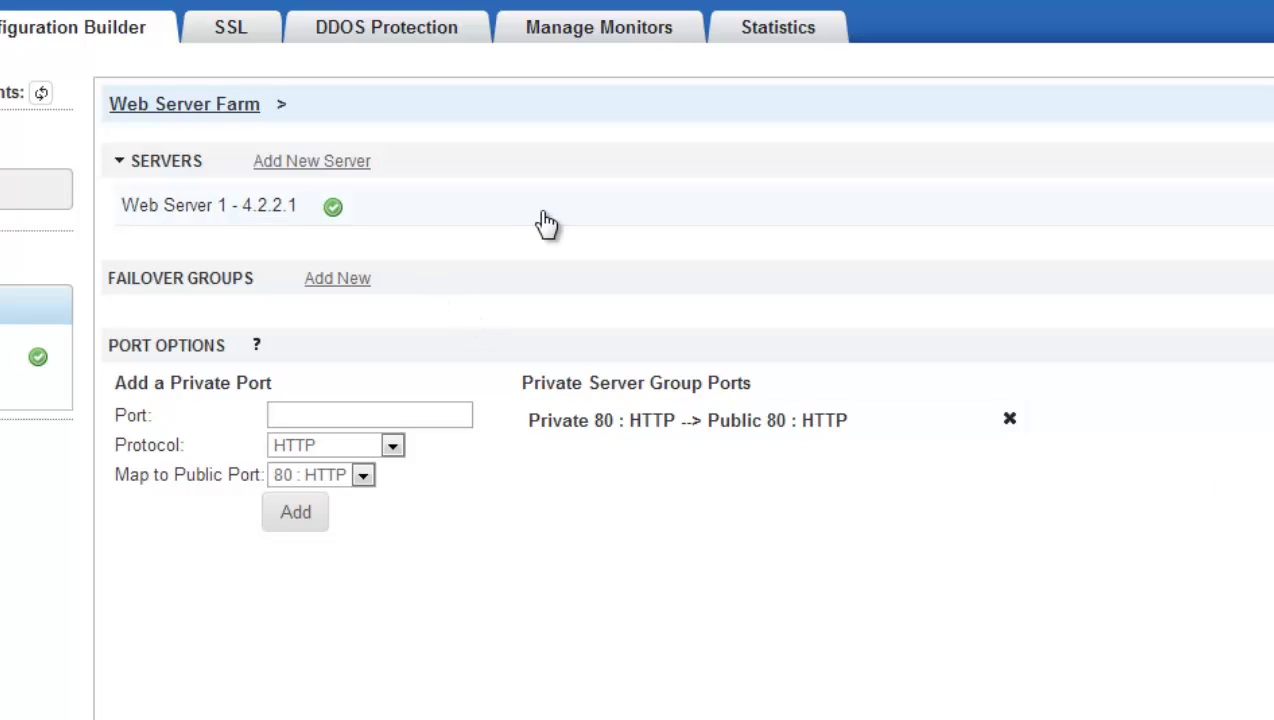
pyautogui.moveTo(302, 304)
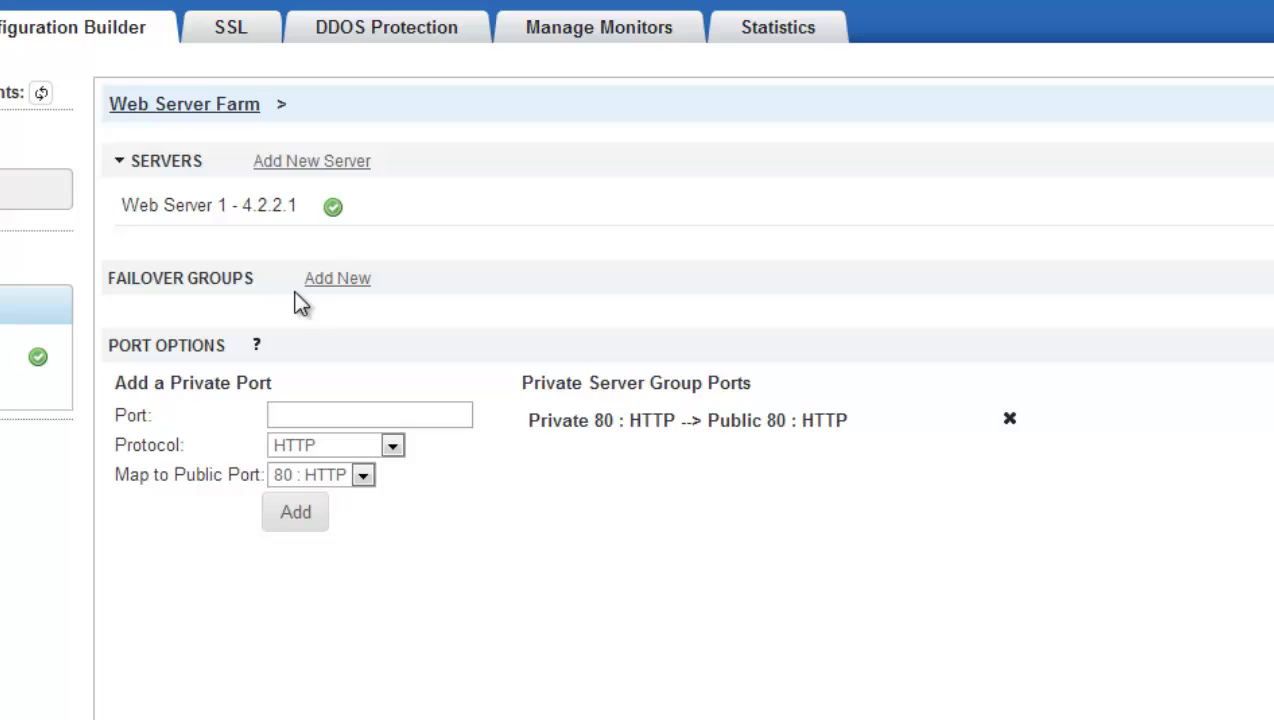
# Create and save a new failover group named 'Failover Group 1' under the Default Server Group.
pyautogui.click(336, 278)
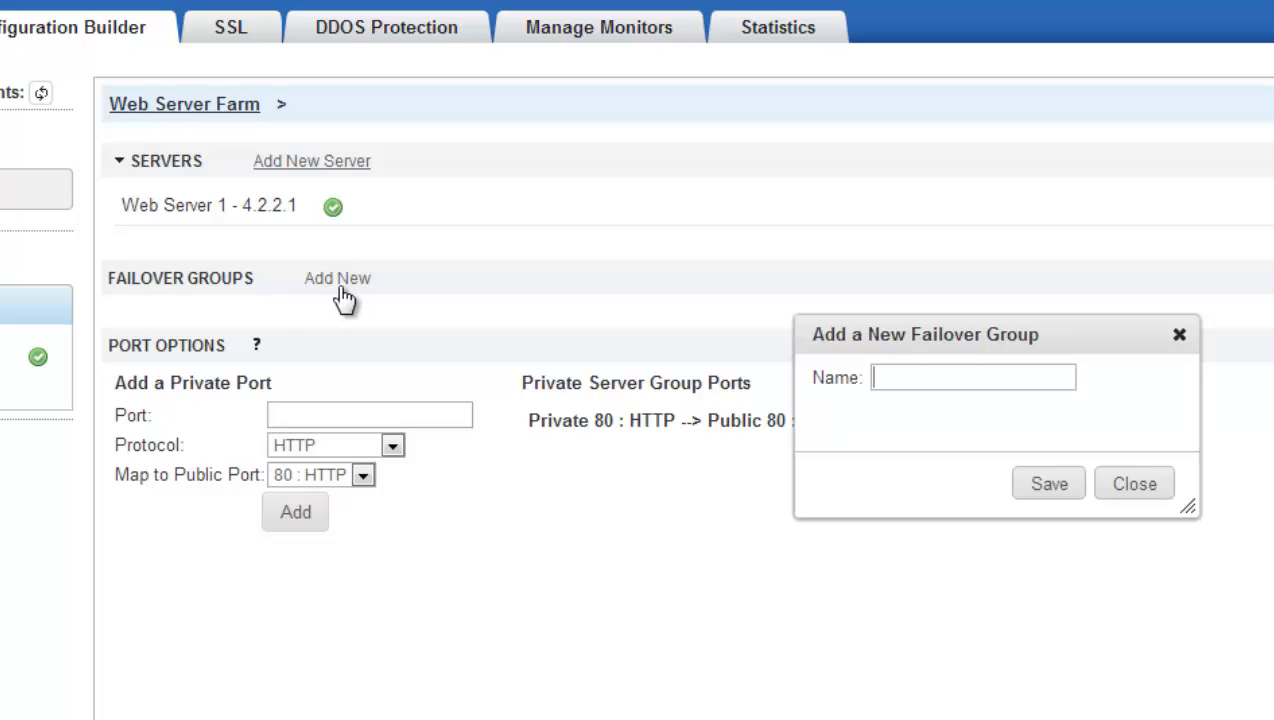
pyautogui.write('Failover Group 1')
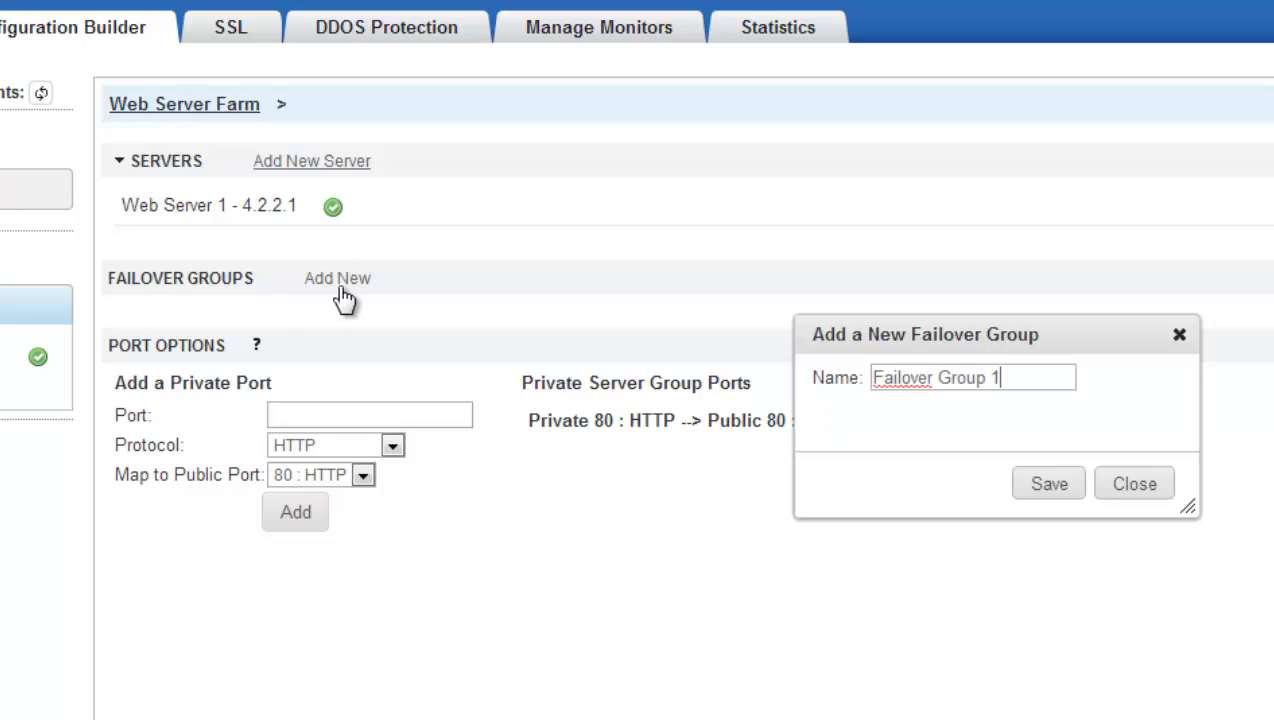
pyautogui.click(1048, 482)
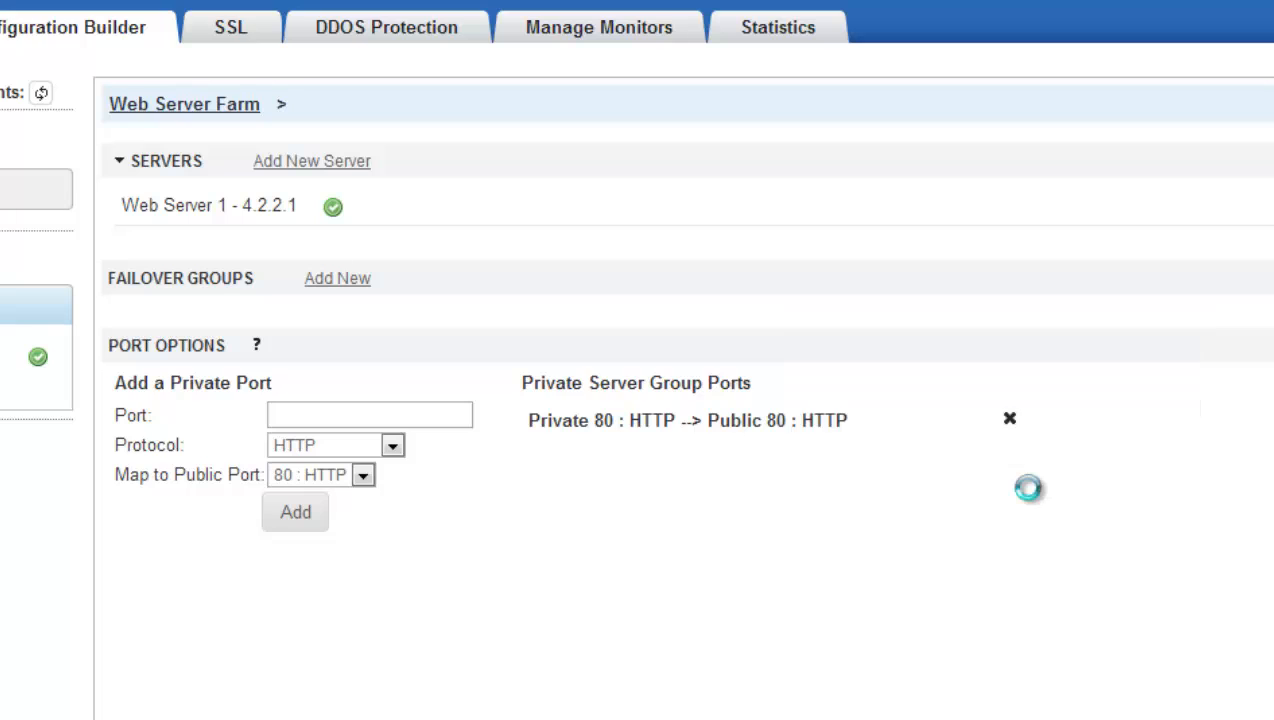
pyautogui.click(336, 278)
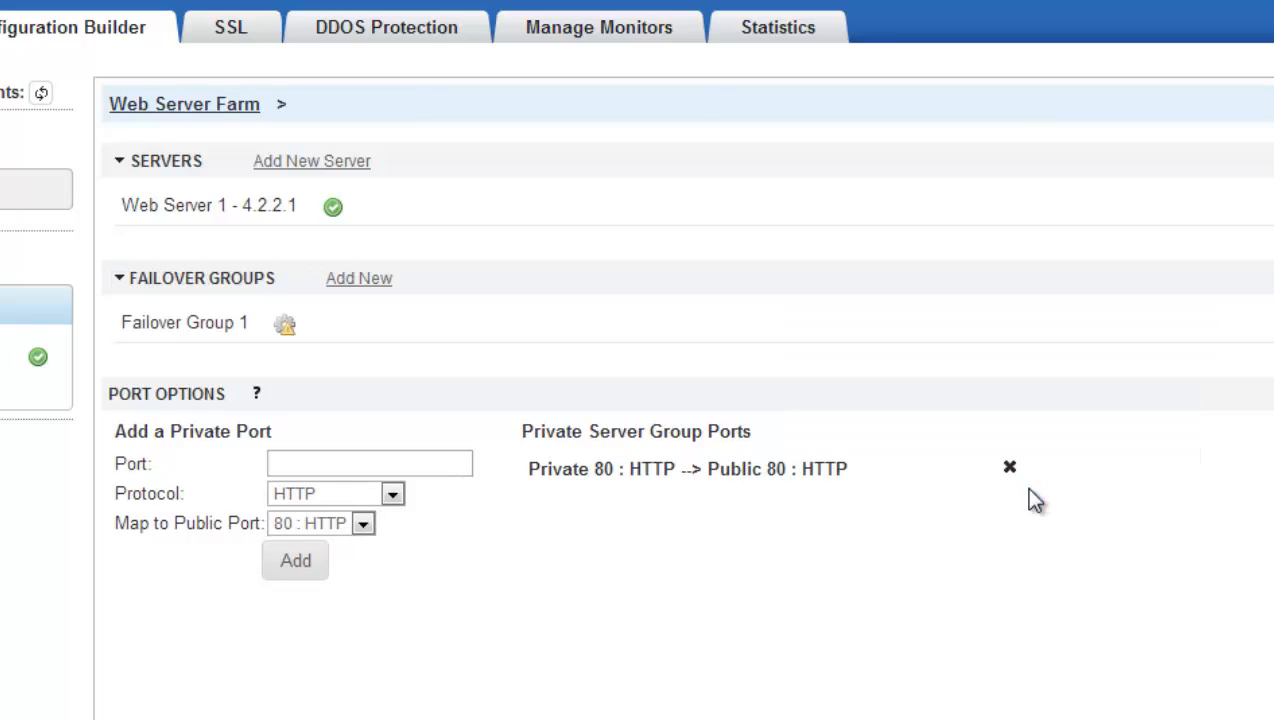
pyautogui.moveTo(284, 322)
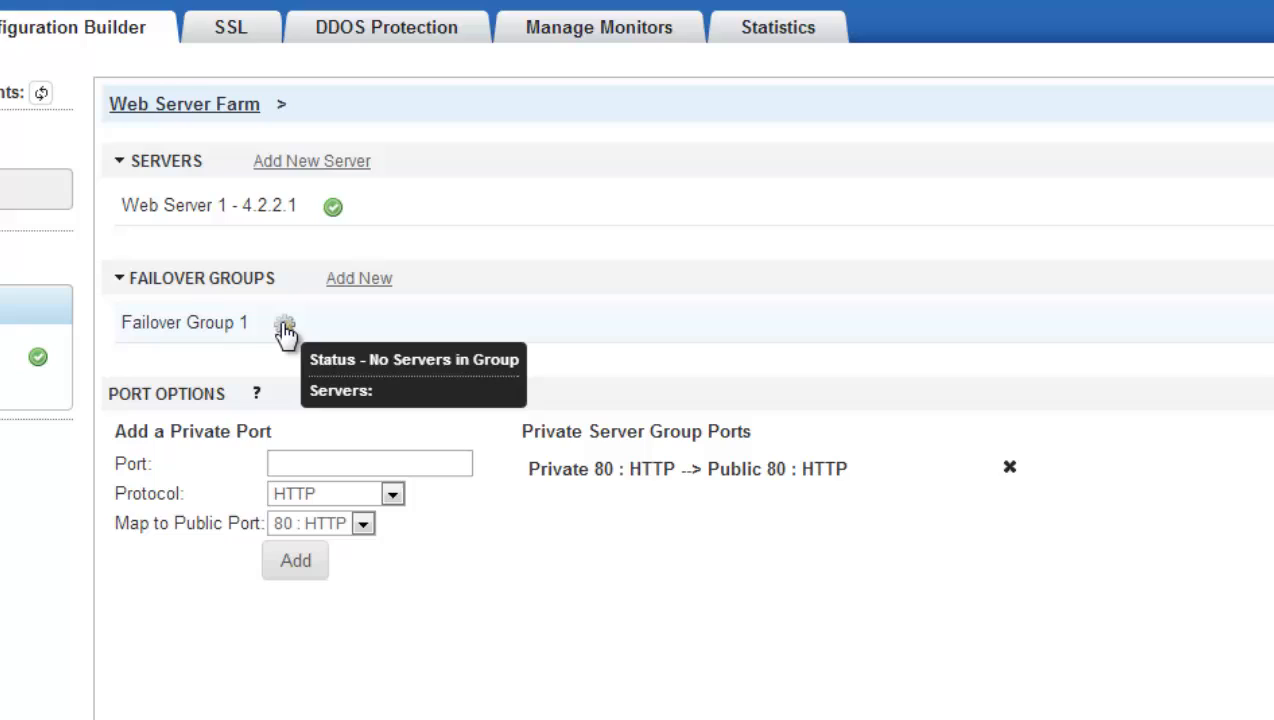
pyautogui.moveTo(290, 344)
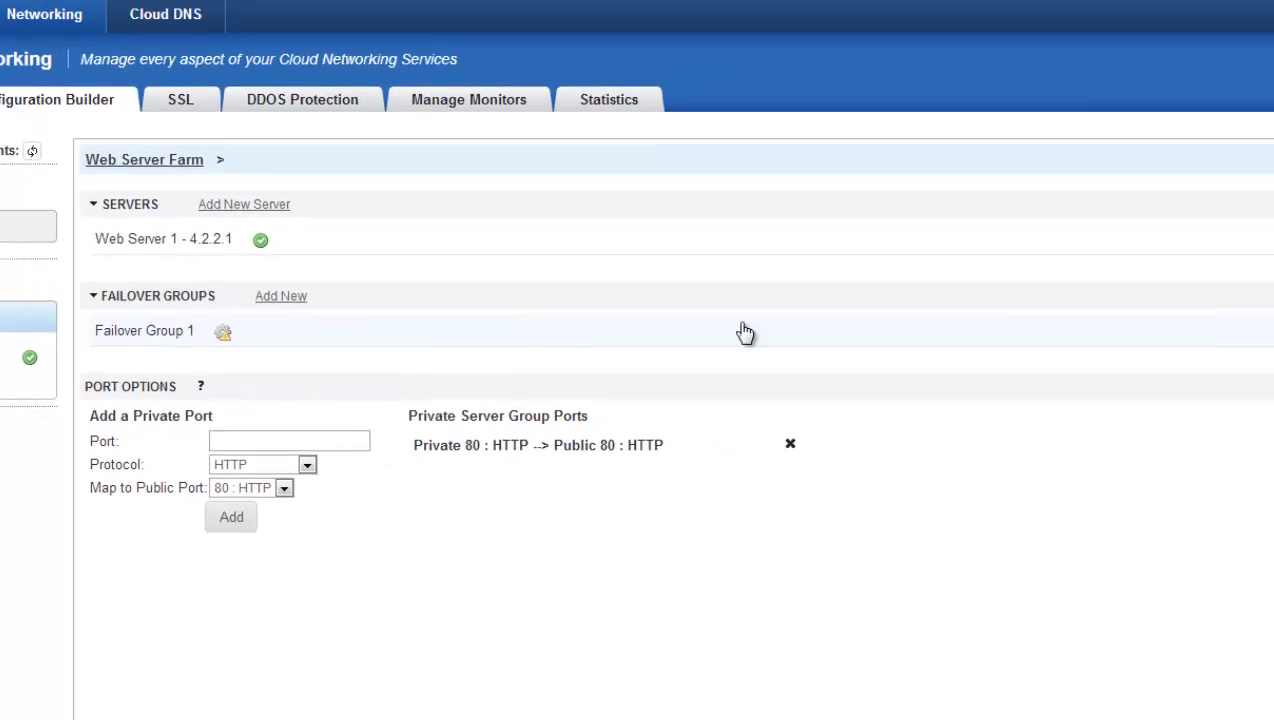
# Add Web Server 2 to Failover Group 1, confirm, and return to the server group overview.
pyautogui.click(144, 330)
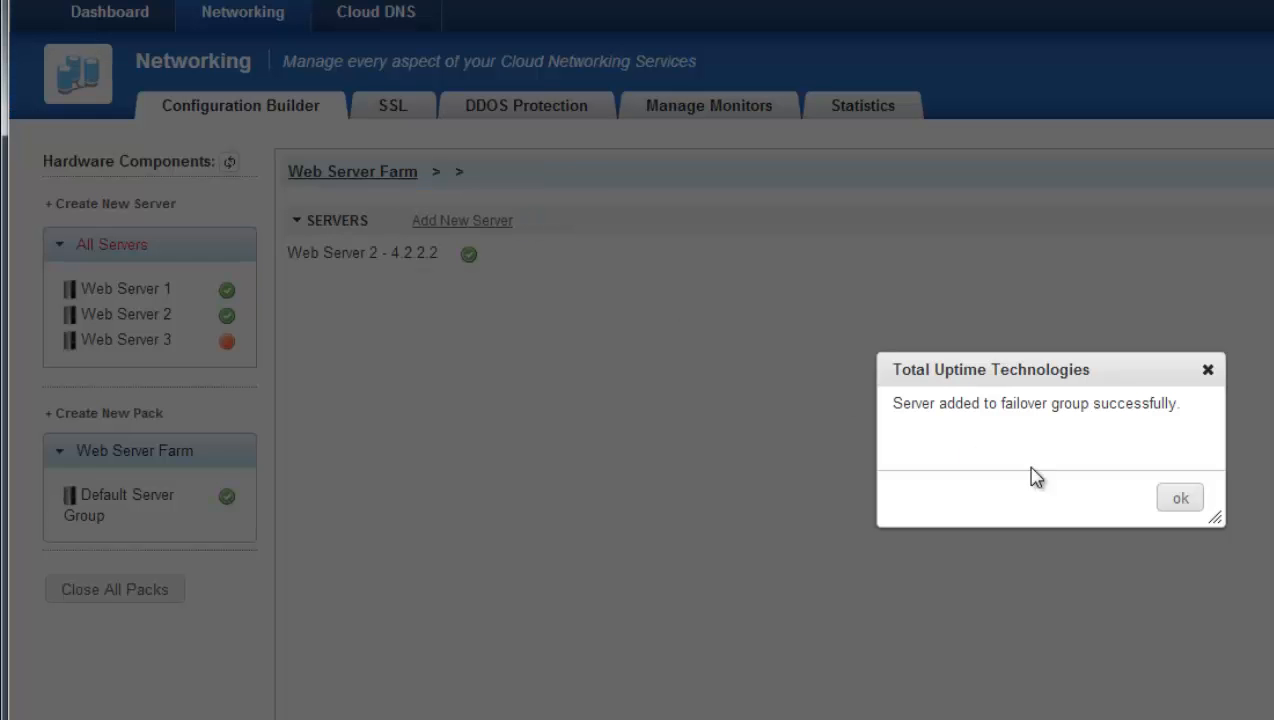
pyautogui.click(1180, 496)
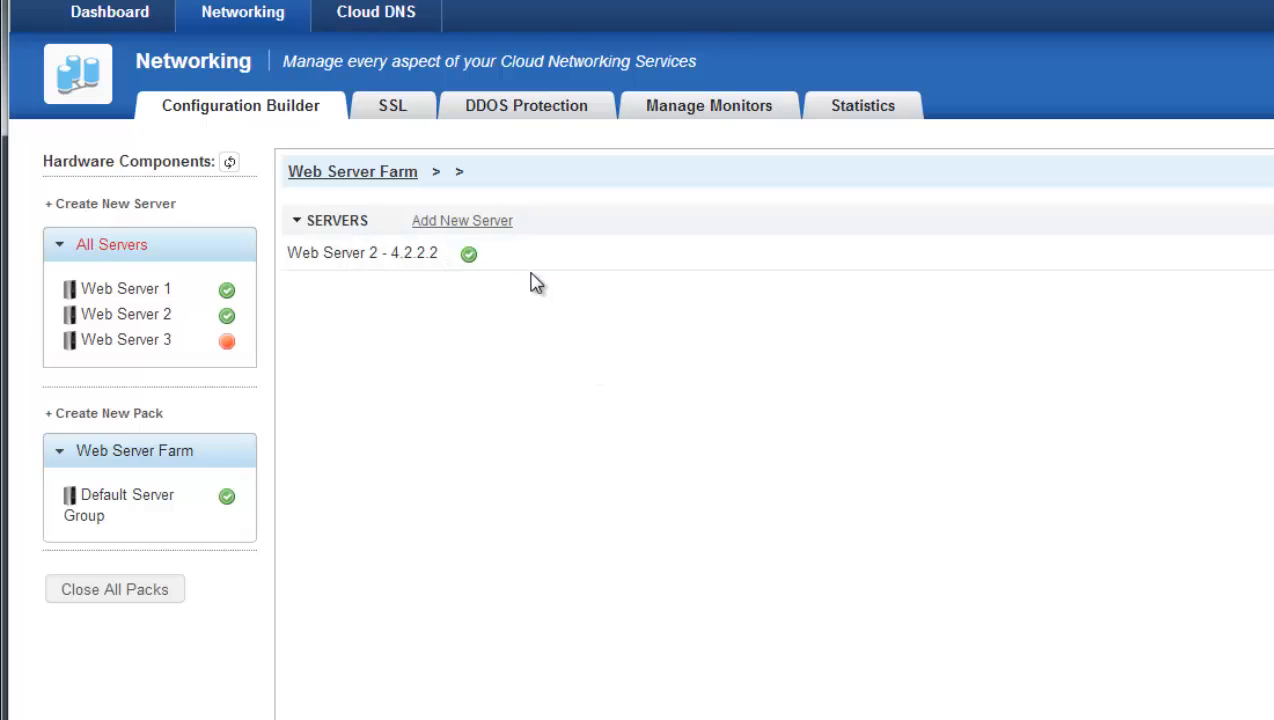
pyautogui.moveTo(370, 184)
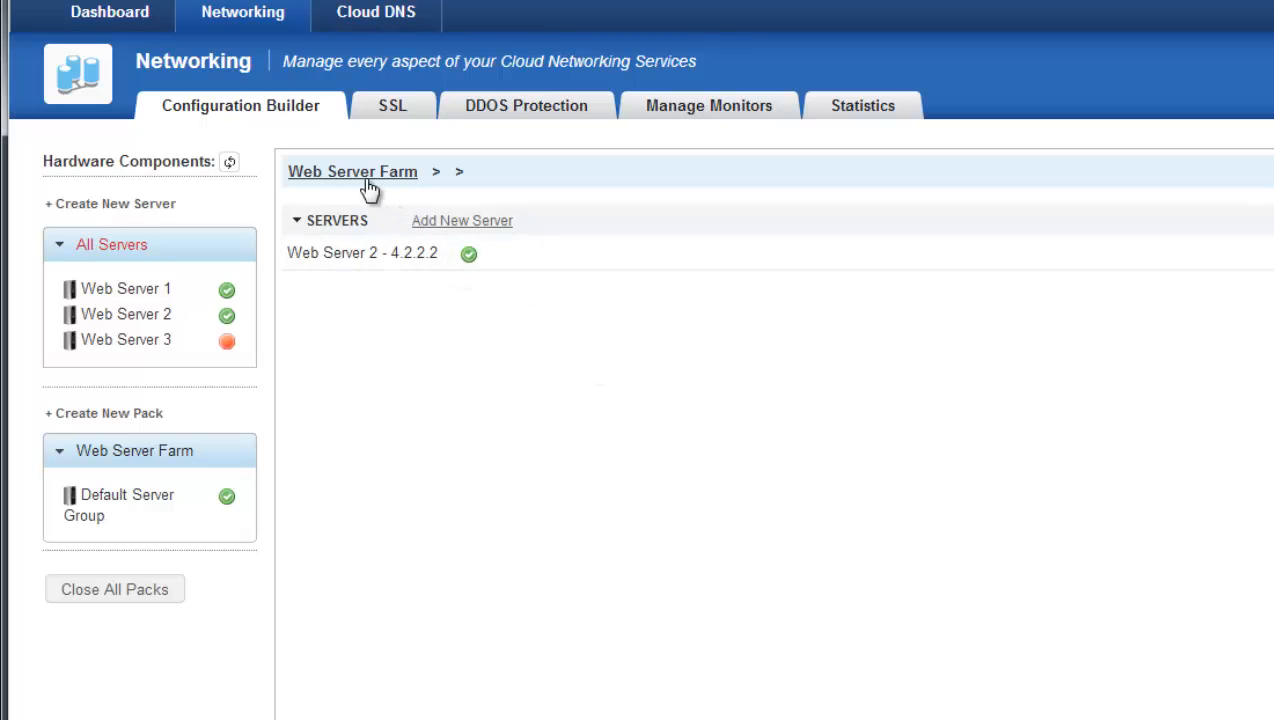
pyautogui.click(352, 172)
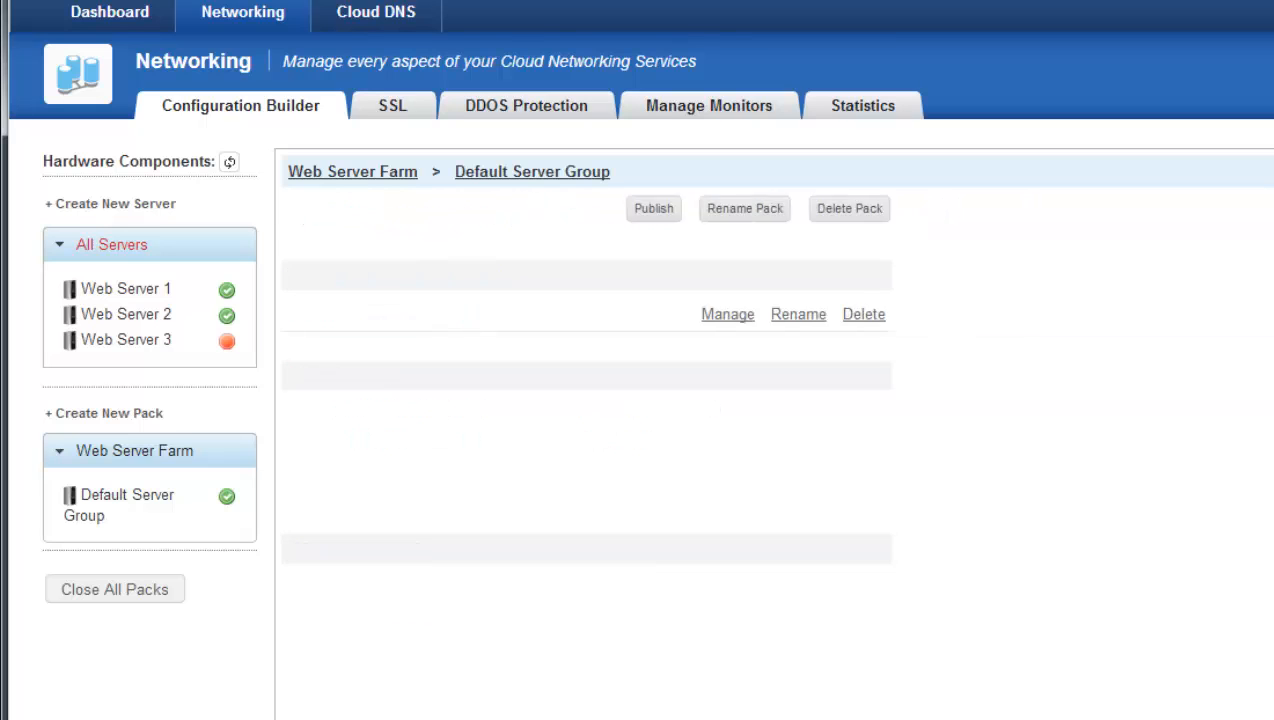
pyautogui.click(728, 314)
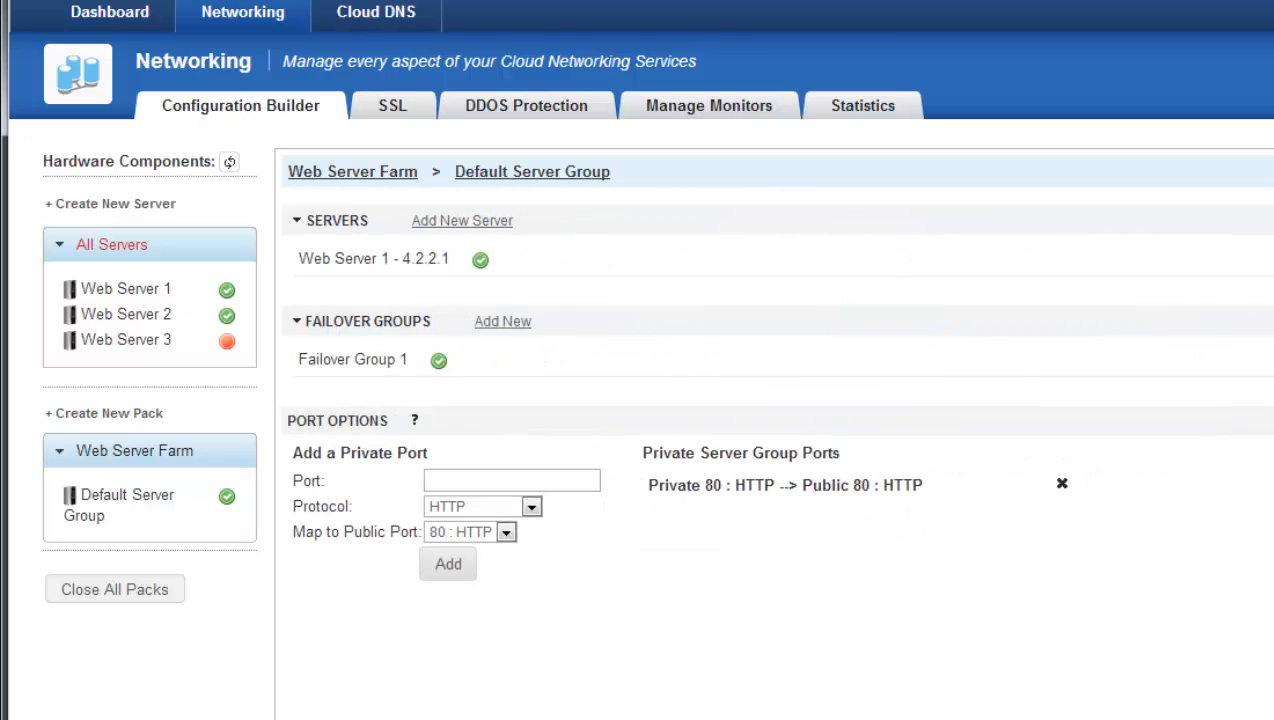
pyautogui.moveTo(536, 266)
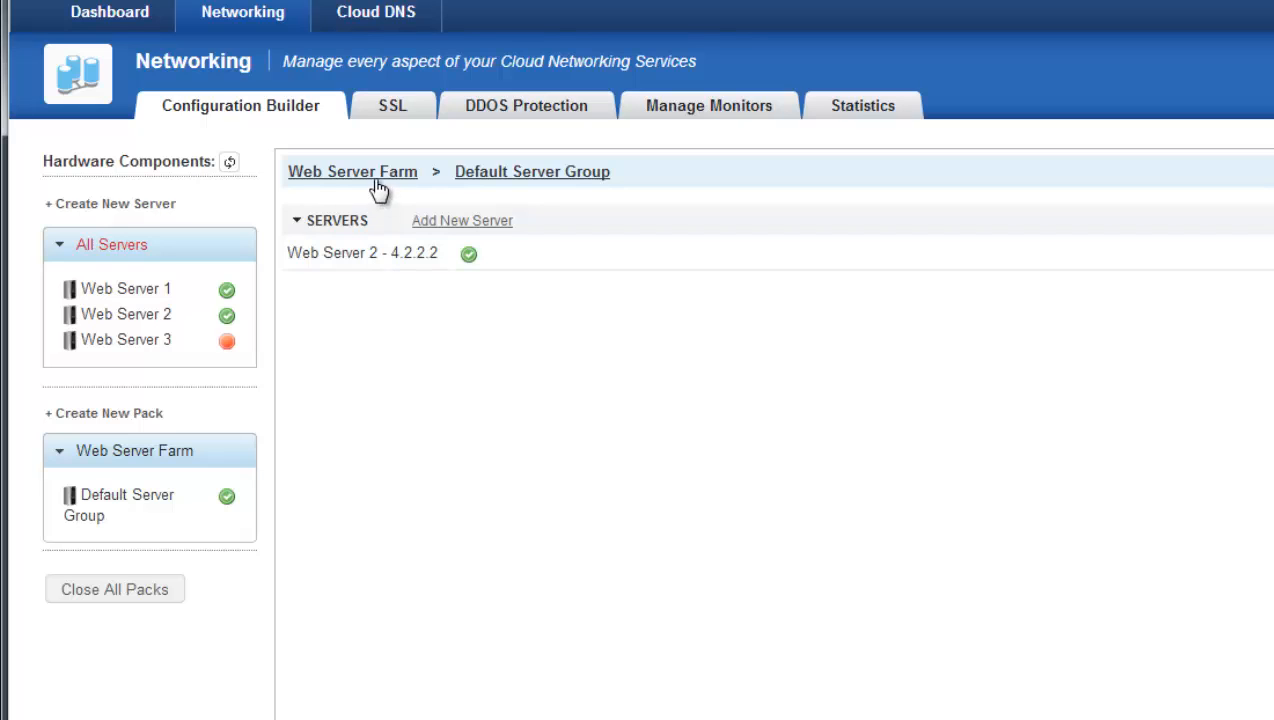
pyautogui.click(352, 172)
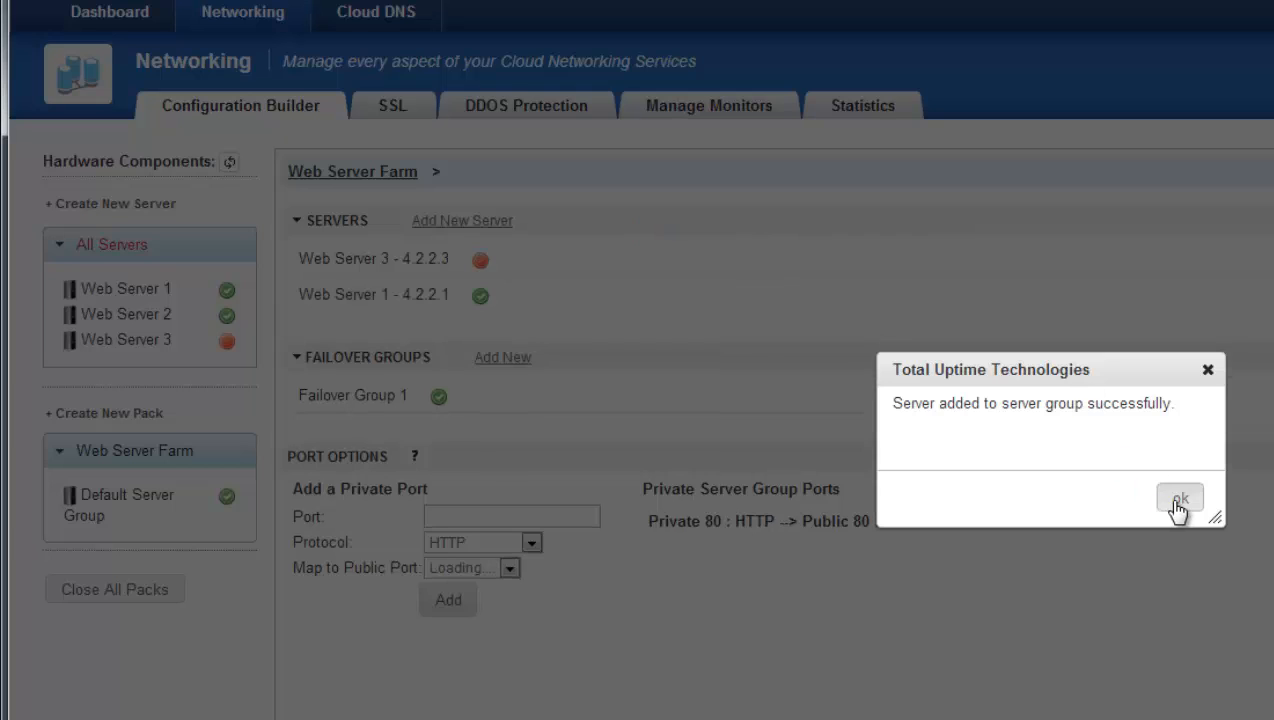
# Confirm Web Server 3 added to the Default Server Group's servers beside Web Server 1.
pyautogui.click(1180, 500)
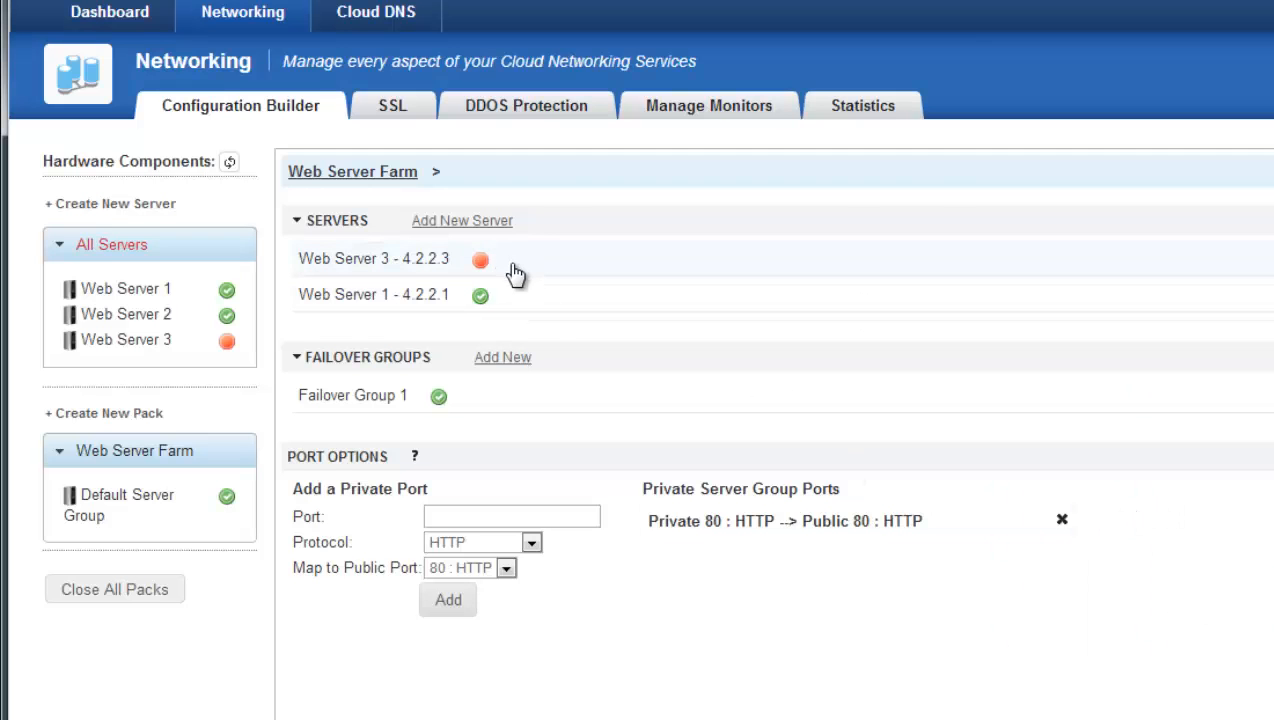
pyautogui.moveTo(588, 348)
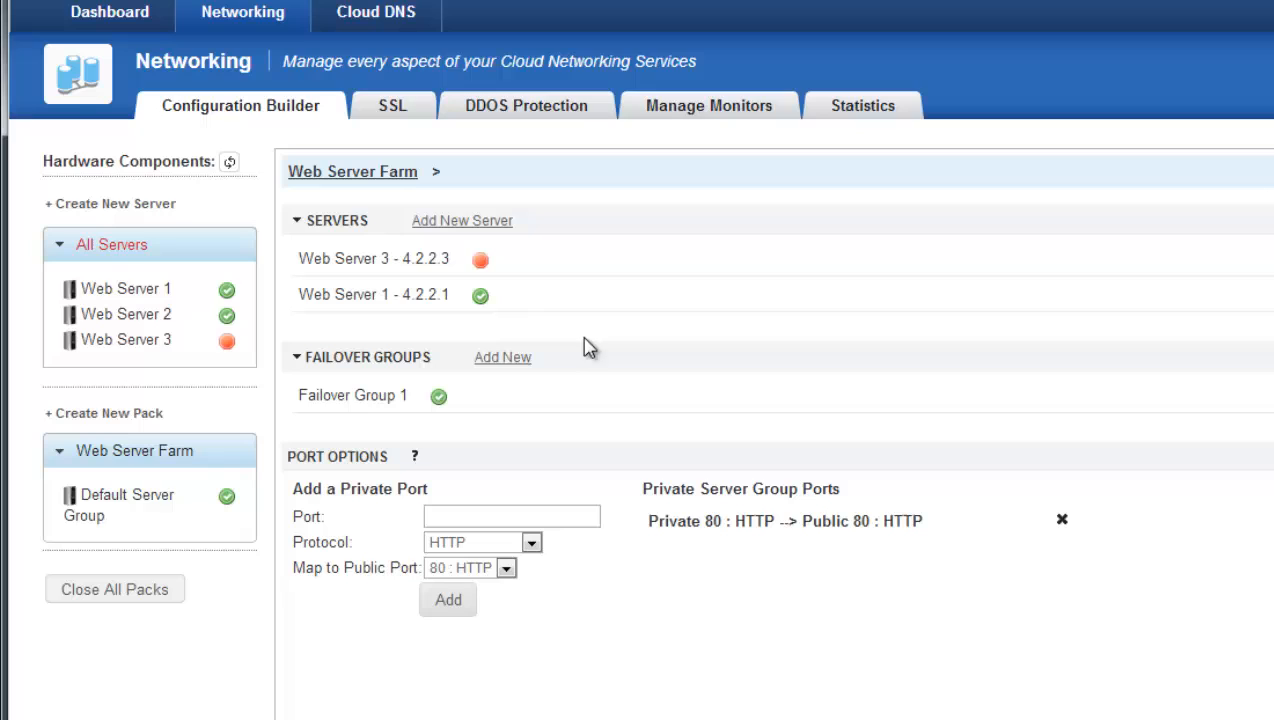
pyautogui.moveTo(500, 412)
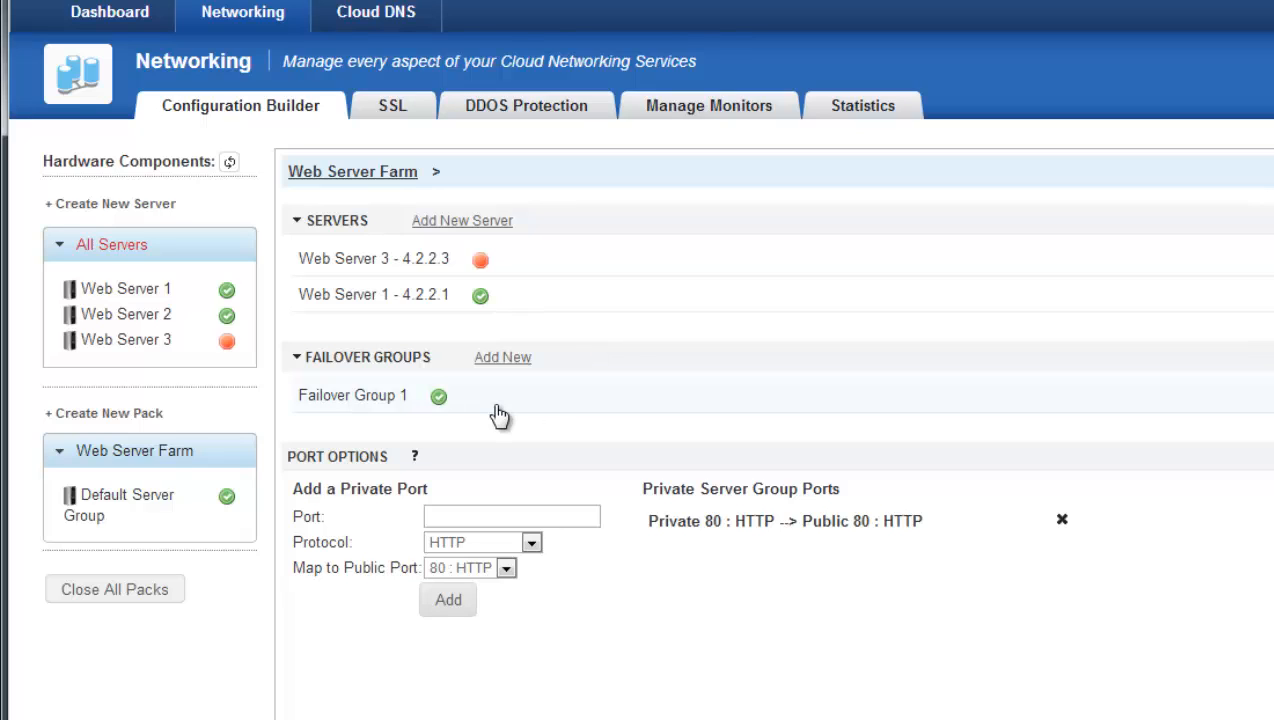
pyautogui.moveTo(500, 412)
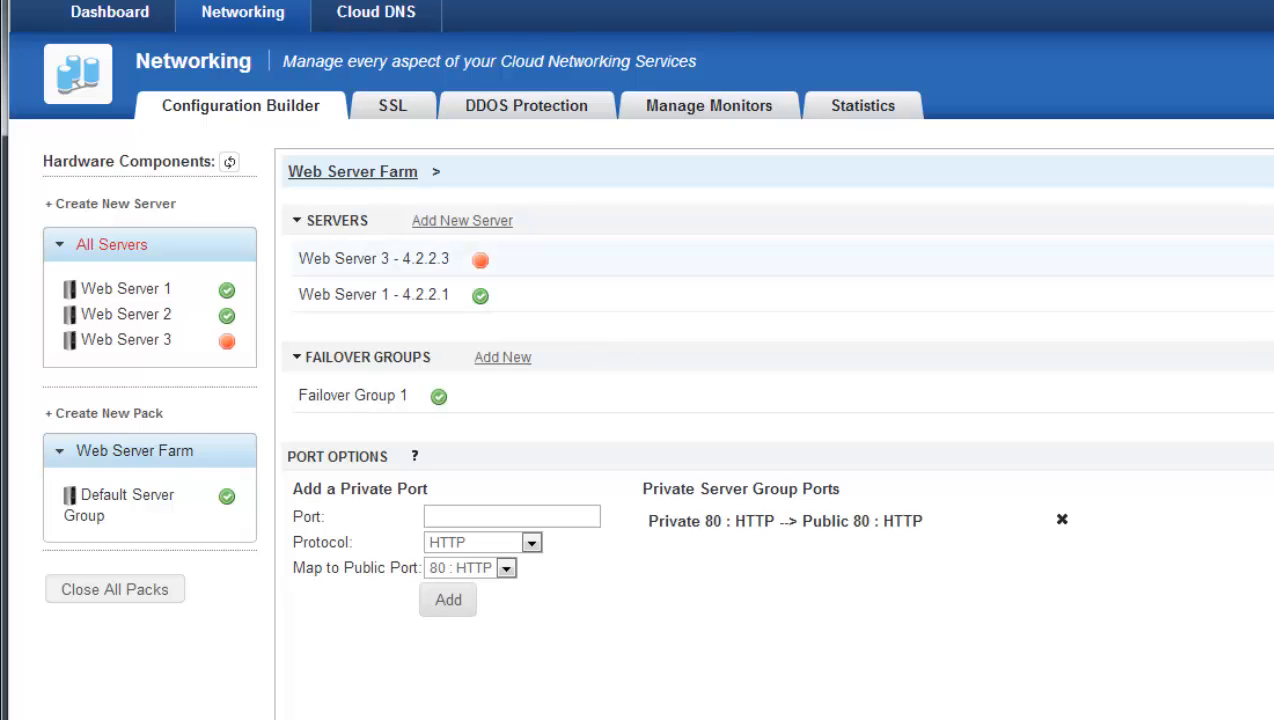
# Remove Web Server 3 from the Default Server Group and save a new 'Failover Group 2'.
pyautogui.click(1060, 520)
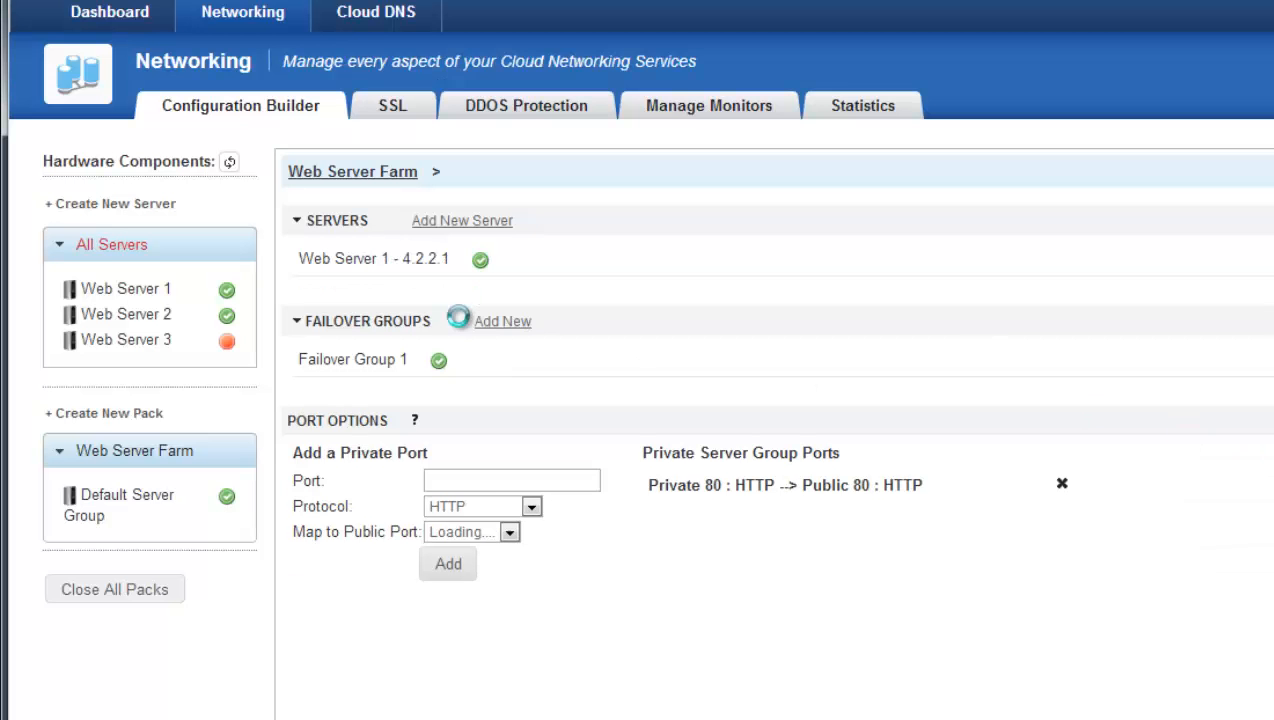
pyautogui.click(502, 320)
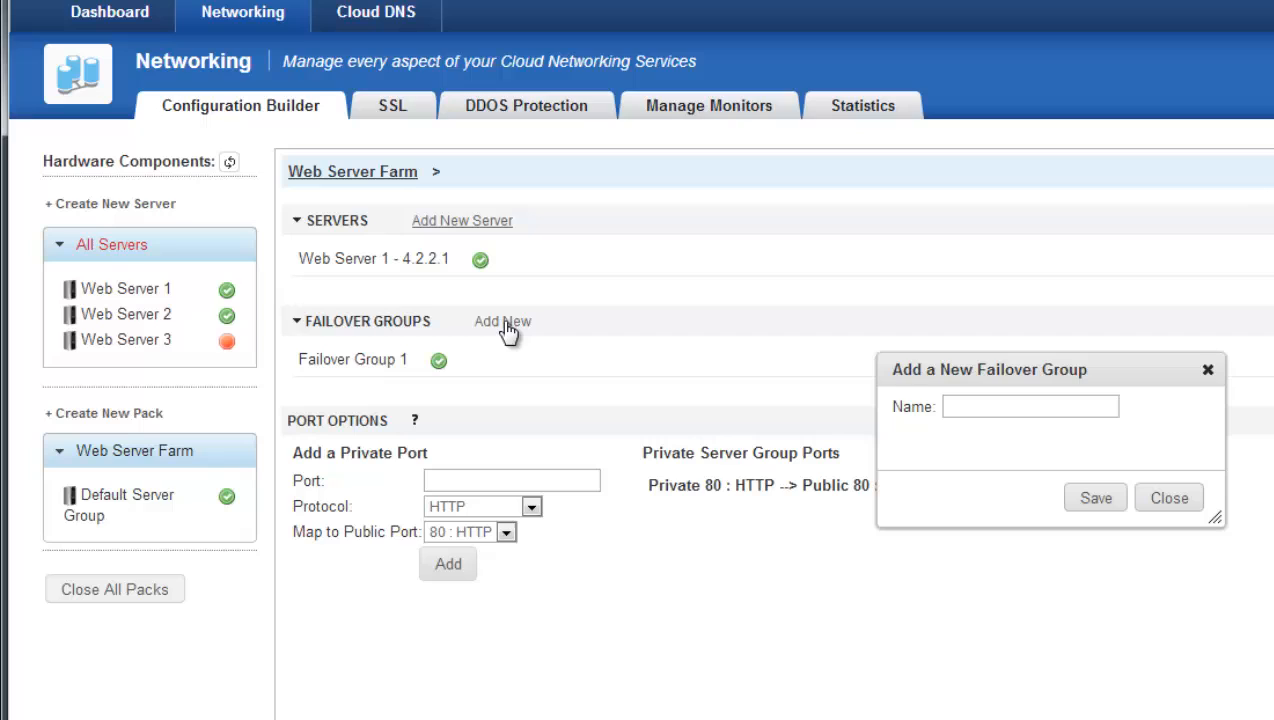
pyautogui.write('Failover Grou')
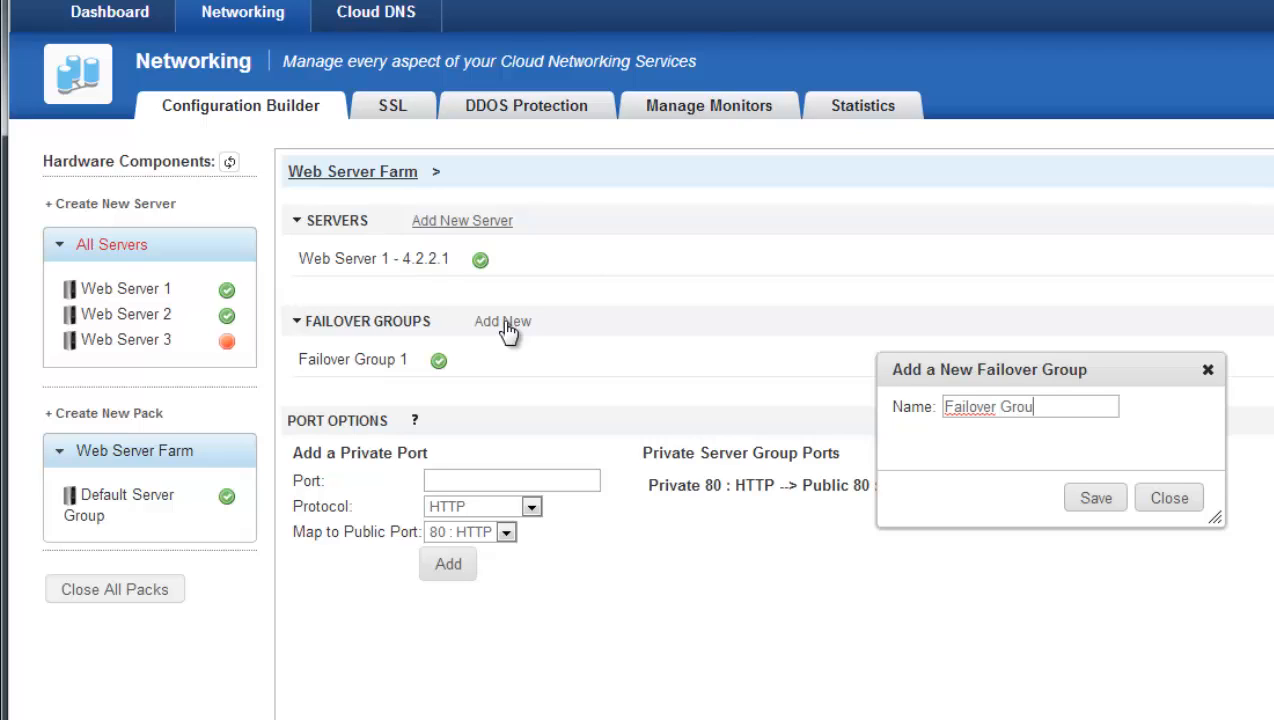
pyautogui.write('p 2')
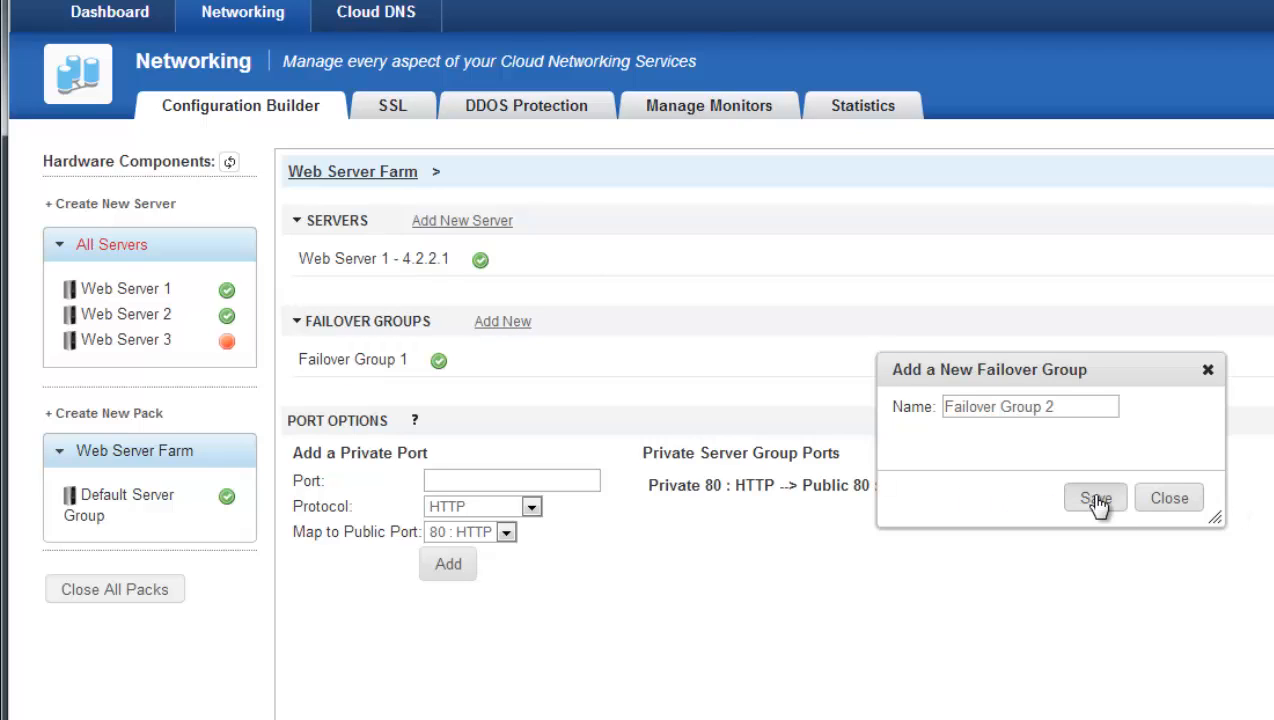
pyautogui.click(1094, 498)
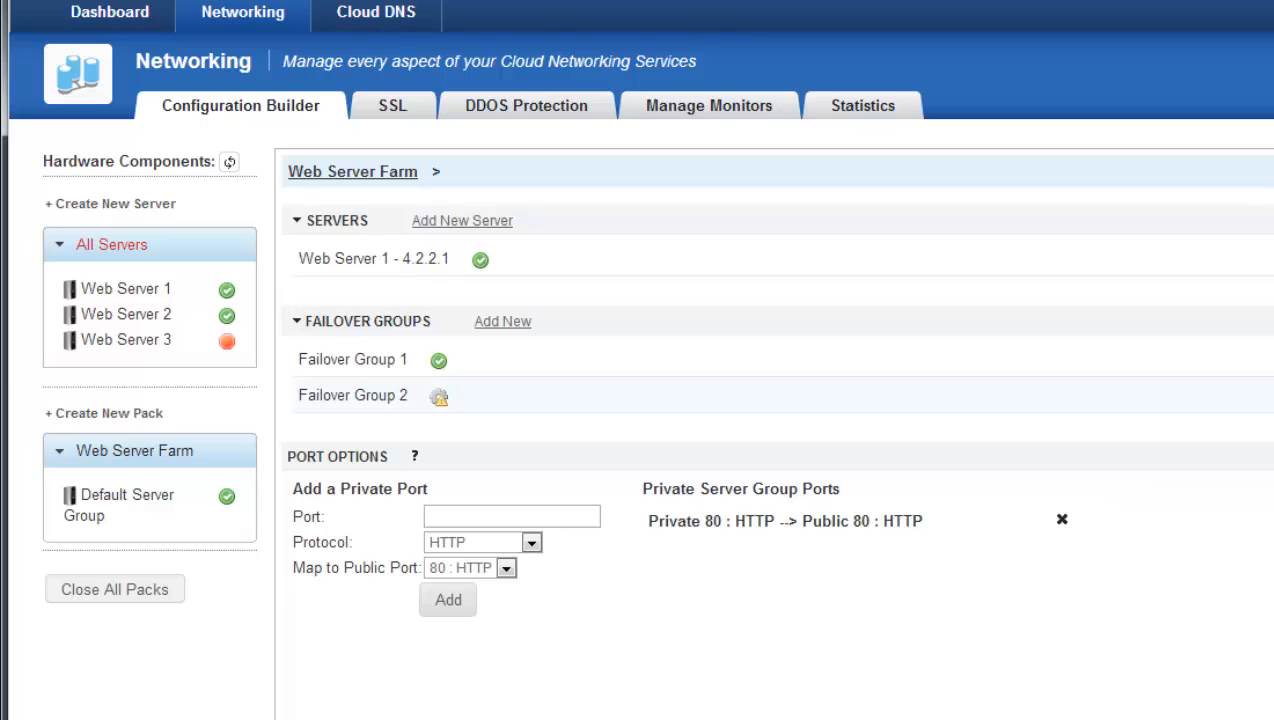
# Add Web Server 3 from All Servers into Failover Group 2 and confirm.
pyautogui.click(352, 394)
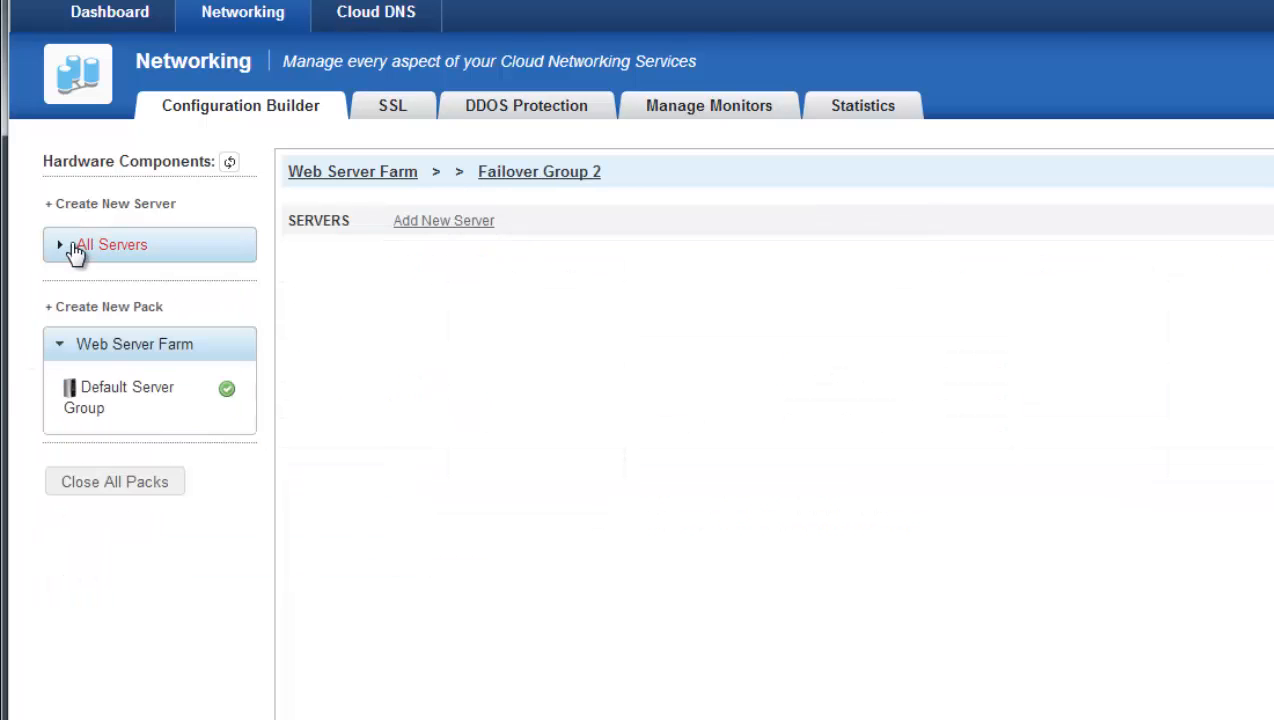
pyautogui.click(112, 244)
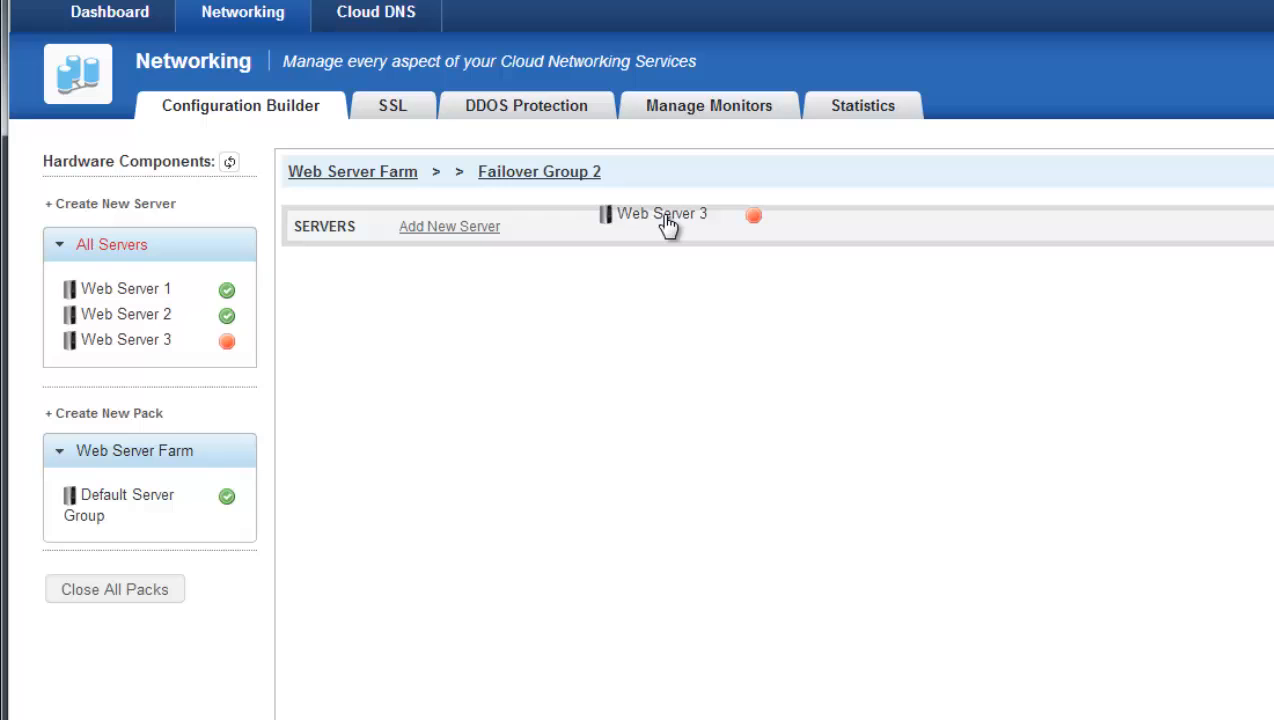
pyautogui.click(660, 212)
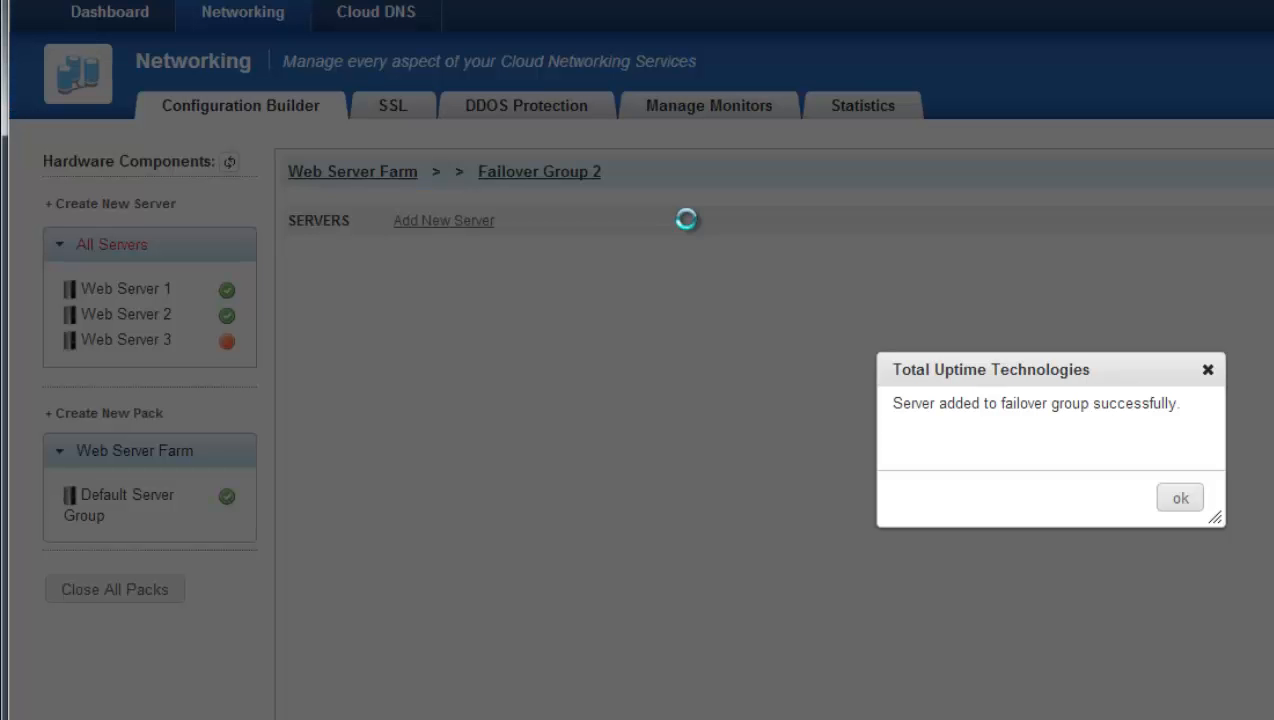
pyautogui.click(1180, 496)
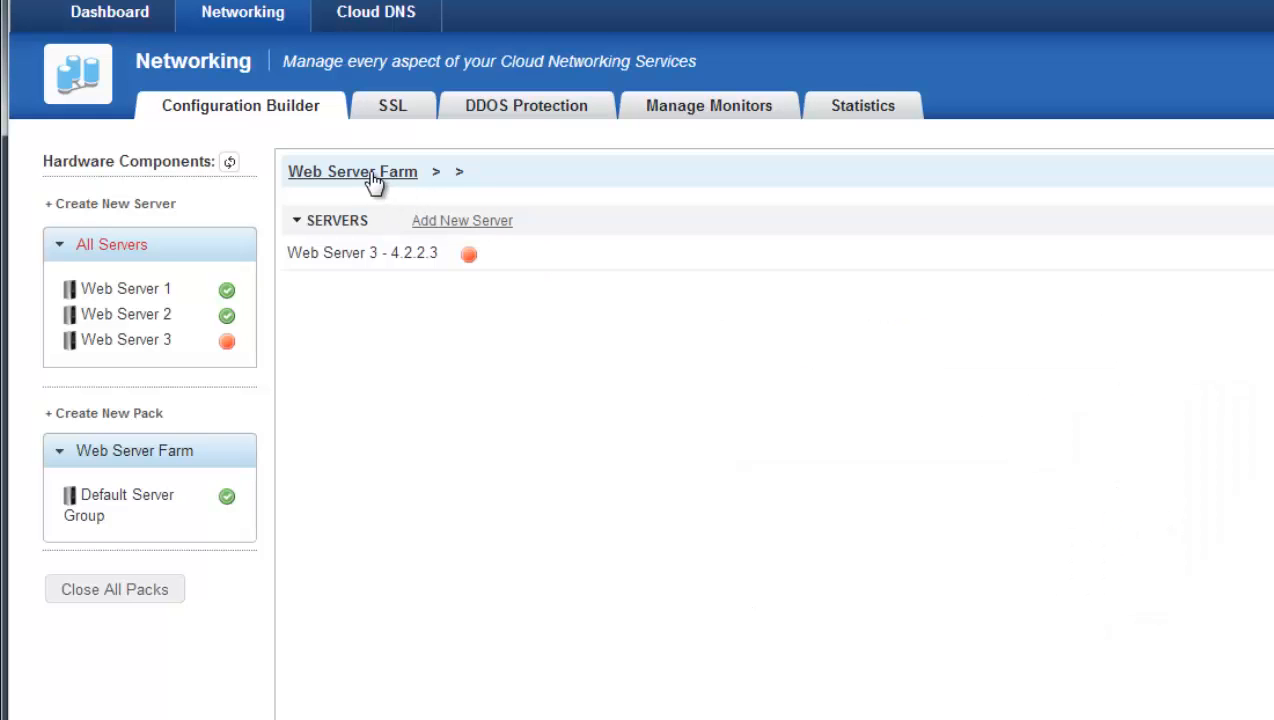
# Return to the Default Server Group and move Failover Group 1 above Failover Group 2 in priority.
pyautogui.click(352, 172)
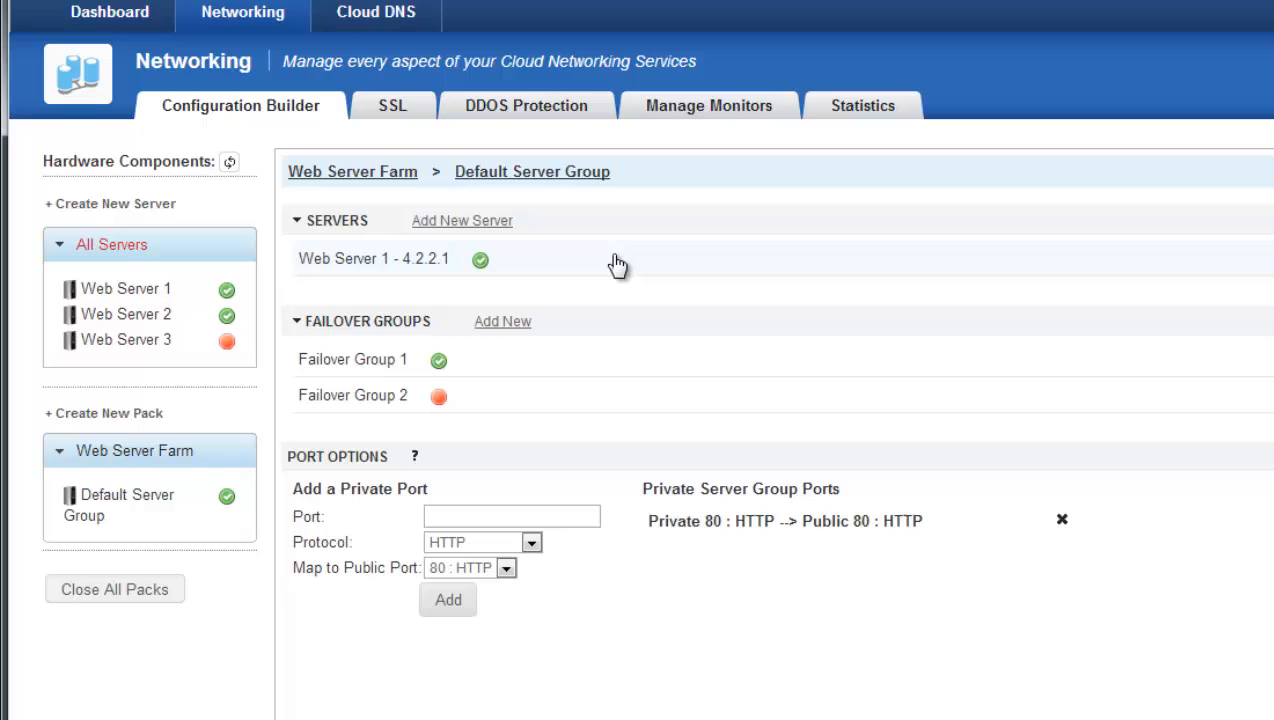
pyautogui.moveTo(570, 262)
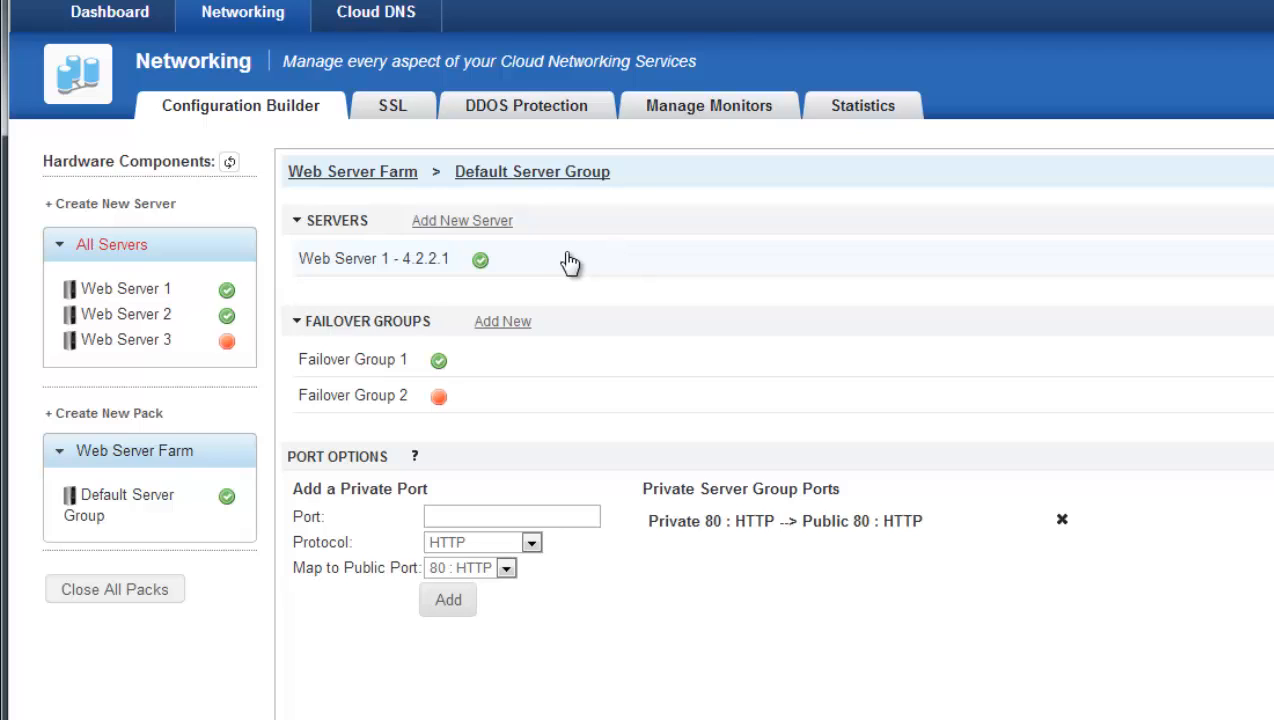
pyautogui.moveTo(530, 368)
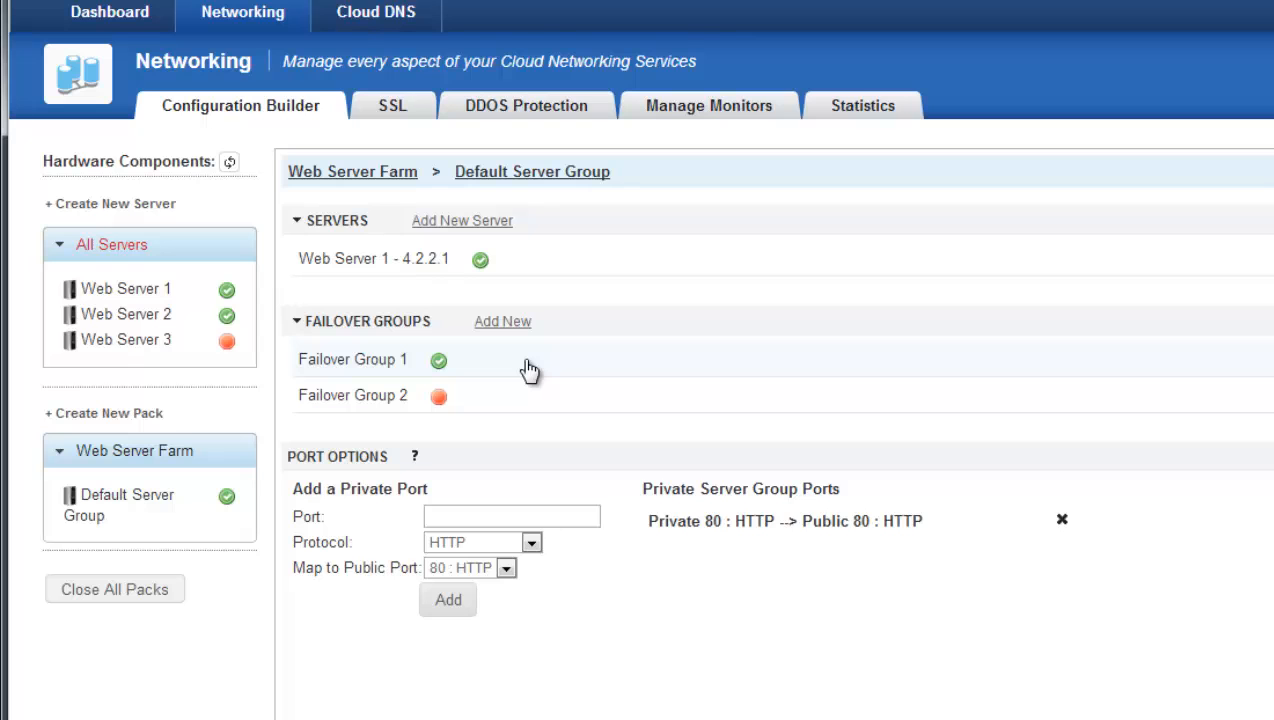
pyautogui.moveTo(532, 396)
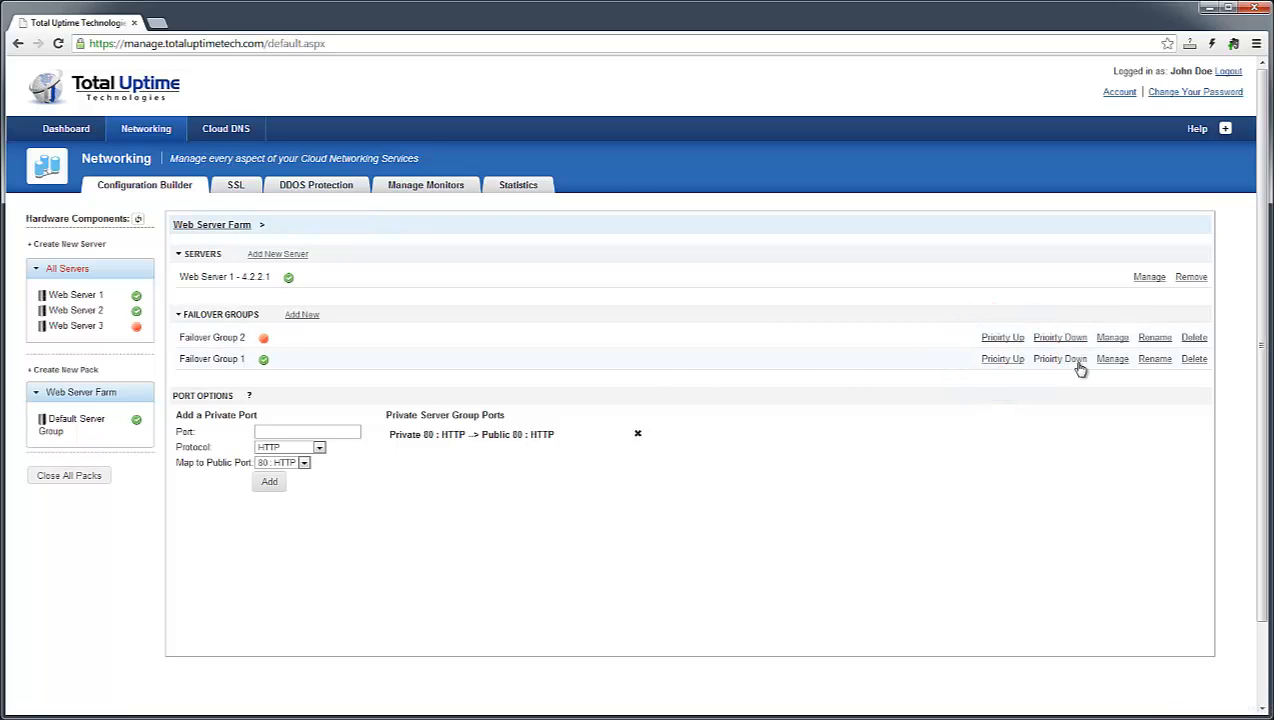
pyautogui.click(1060, 358)
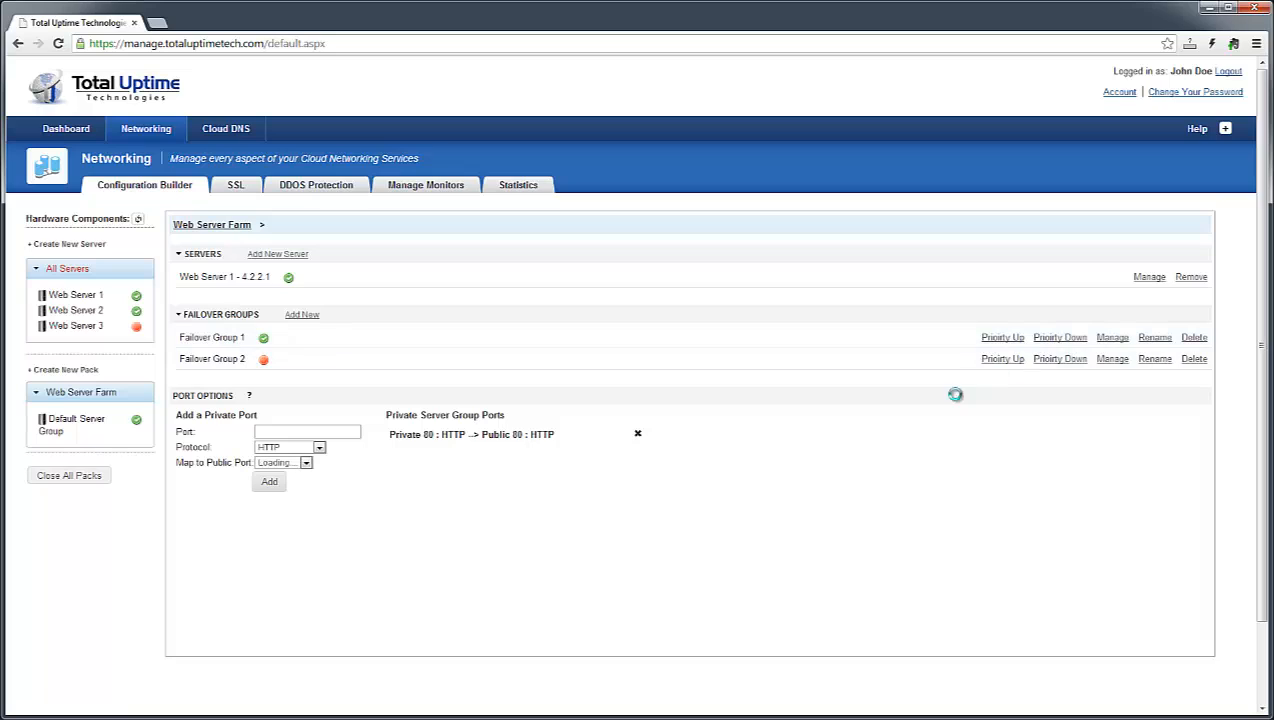